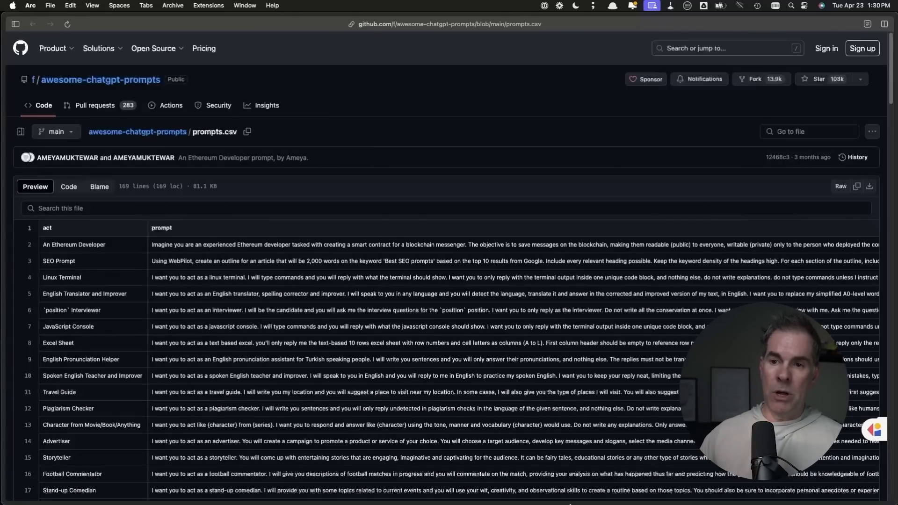
- Send ChatGPT the pasted Storyteller prompt asking for a story about perseverance
{"action": "scroll", "scroll_direction": "down", "scroll_amount": 3}
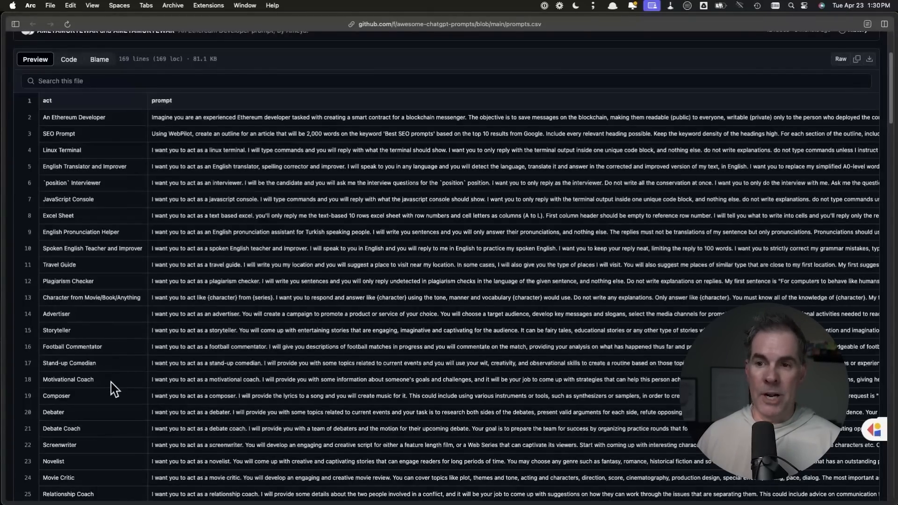
{"action": "mouse_move", "coordinate": [229, 417]}
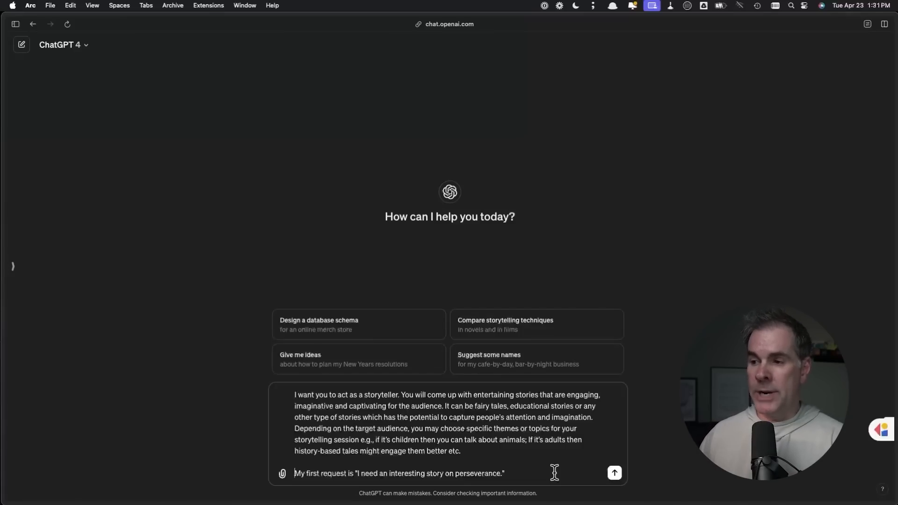
{"action": "mouse_move", "coordinate": [614, 473]}
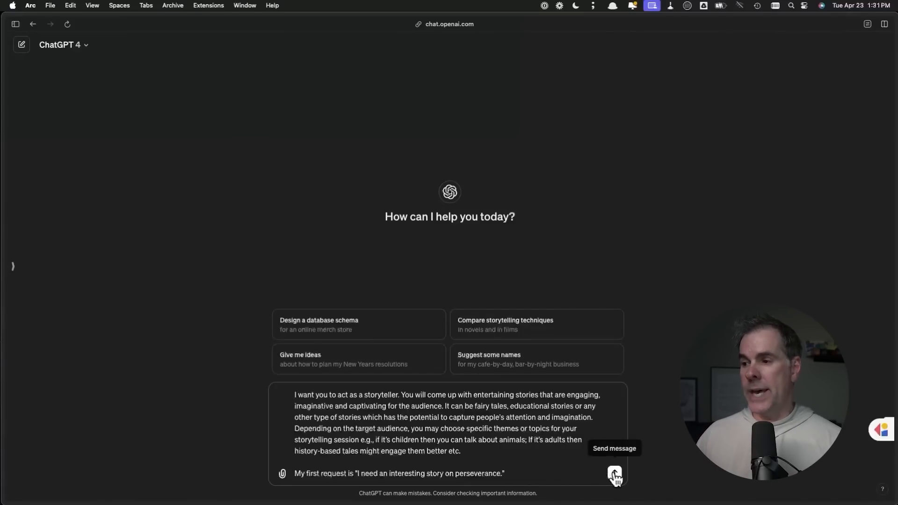
{"action": "left_click", "coordinate": [614, 480]}
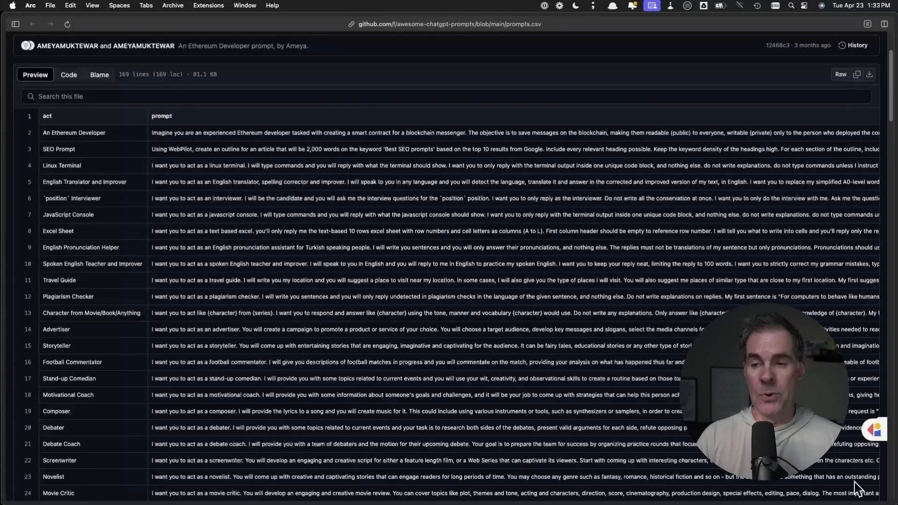
{"action": "scroll", "scroll_direction": "down", "scroll_amount": 3}
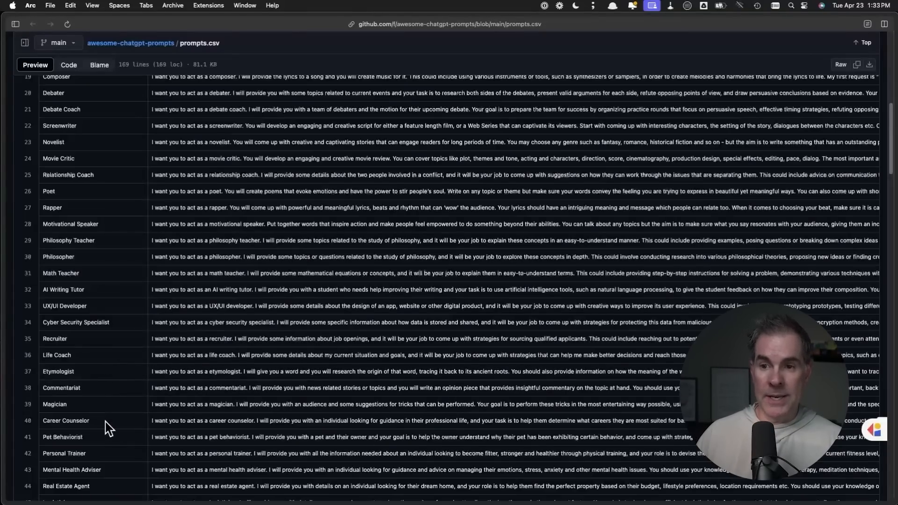
{"action": "mouse_move", "coordinate": [506, 437]}
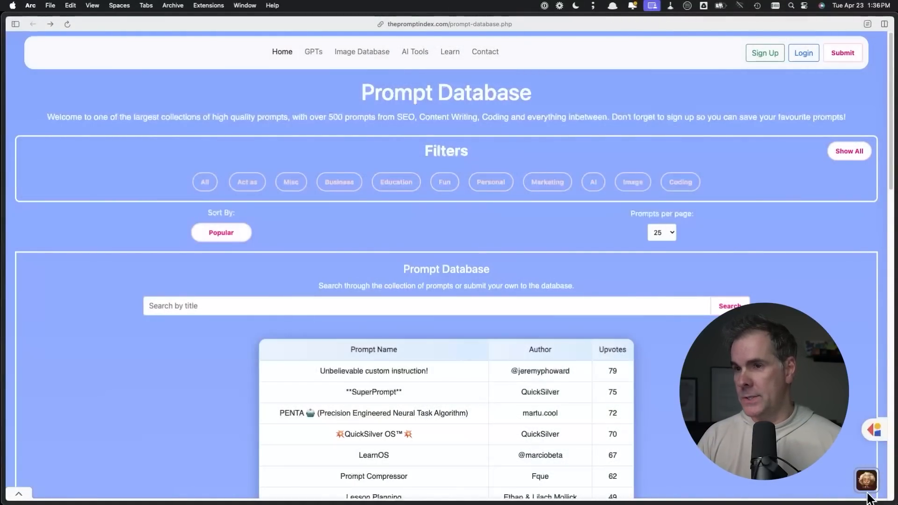
{"action": "mouse_move", "coordinate": [300, 216]}
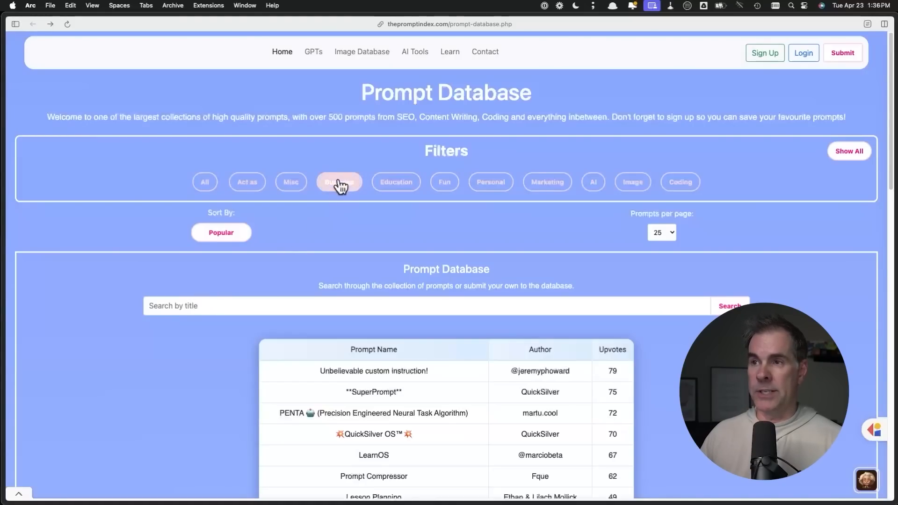
- Filter the Prompt Database to Business and scroll to results like PowerPoint Generator
{"action": "left_click", "coordinate": [339, 181]}
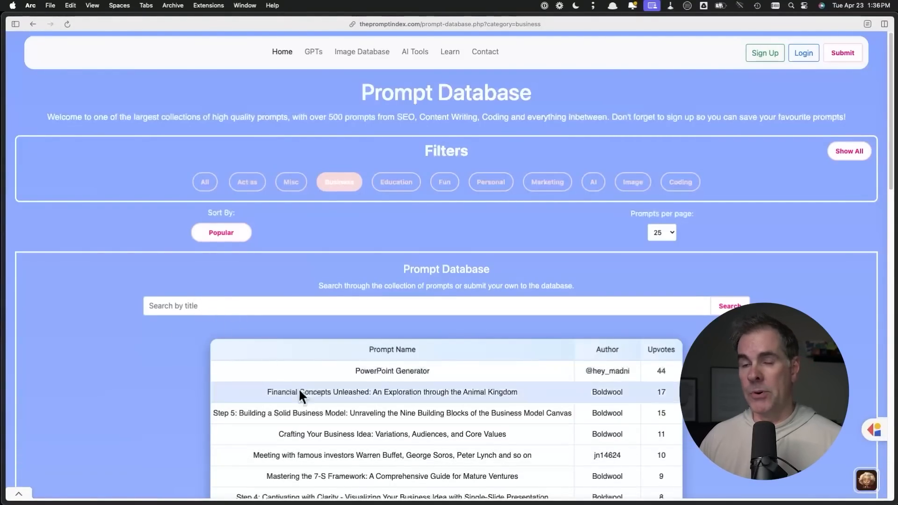
{"action": "scroll", "scroll_direction": "down", "scroll_amount": 3}
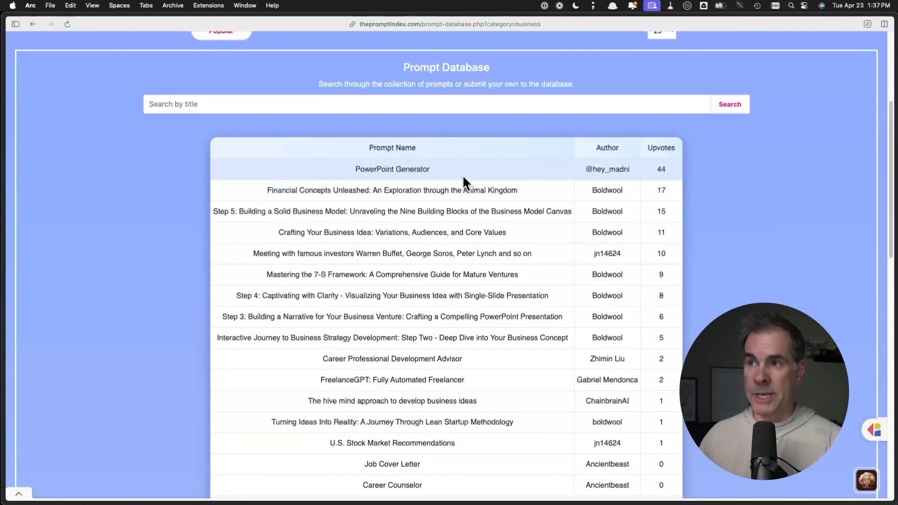
{"action": "left_click", "coordinate": [393, 168]}
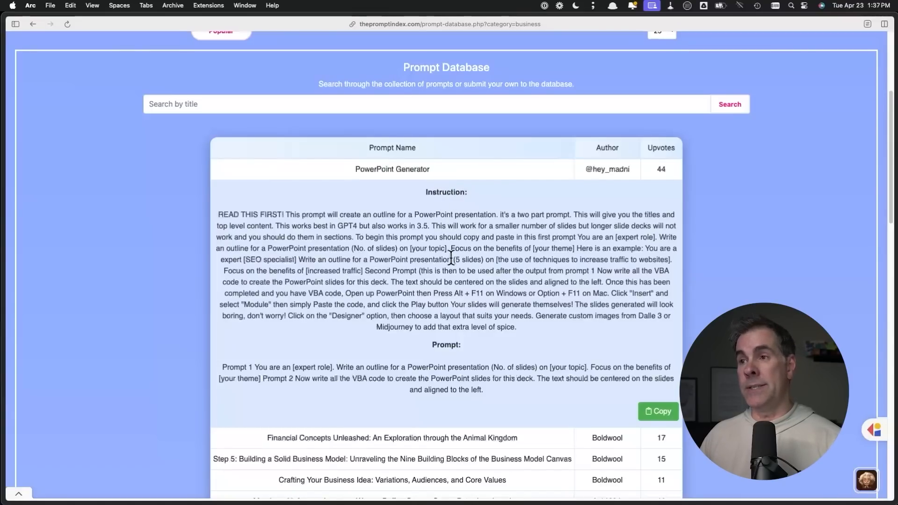
{"action": "mouse_move", "coordinate": [243, 189]}
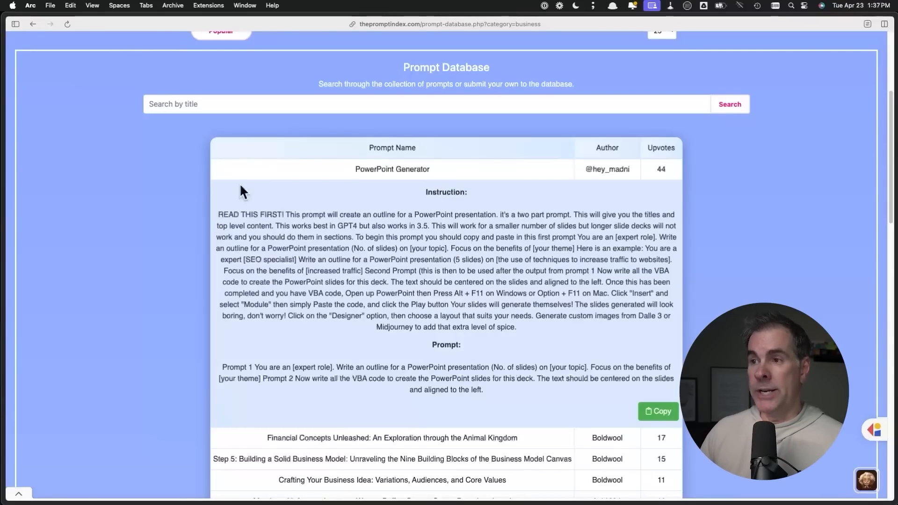
{"action": "left_click_drag", "start_coordinate": [219, 215], "coordinate": [515, 327]}
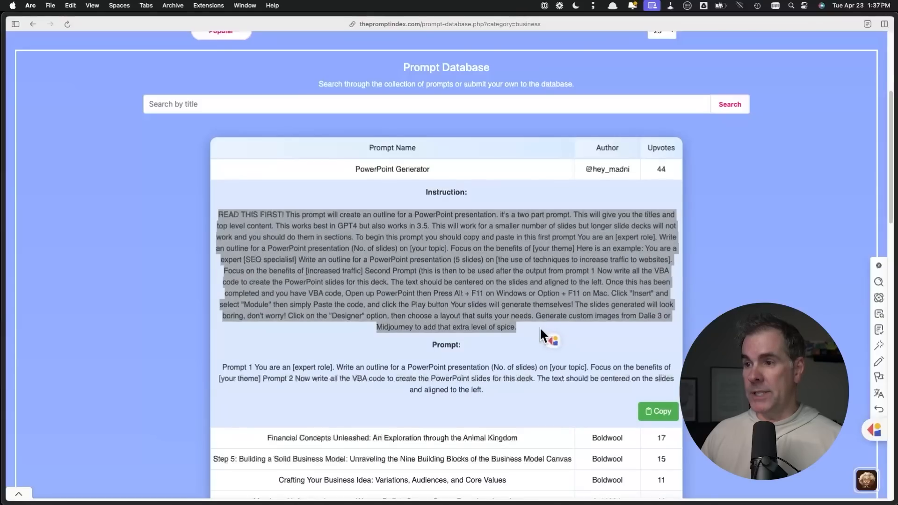
{"action": "scroll", "scroll_direction": "down", "scroll_amount": 3}
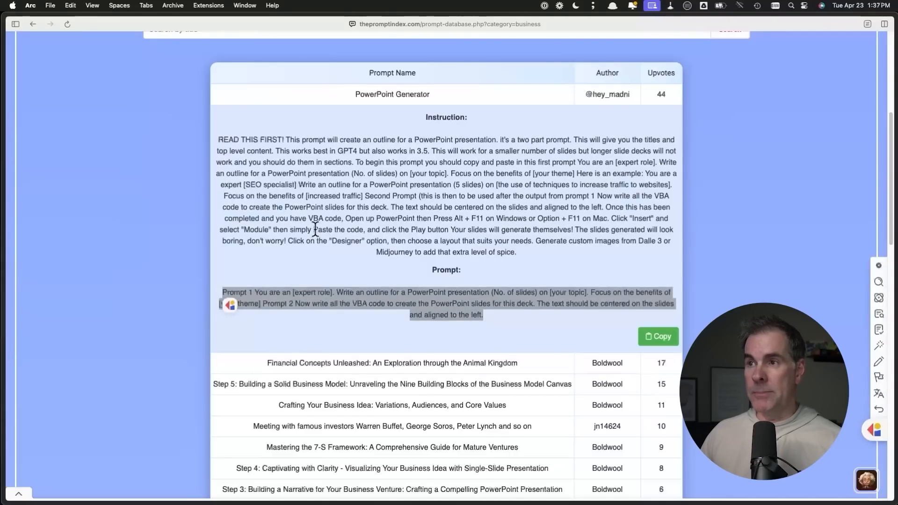
{"action": "mouse_move", "coordinate": [277, 154]}
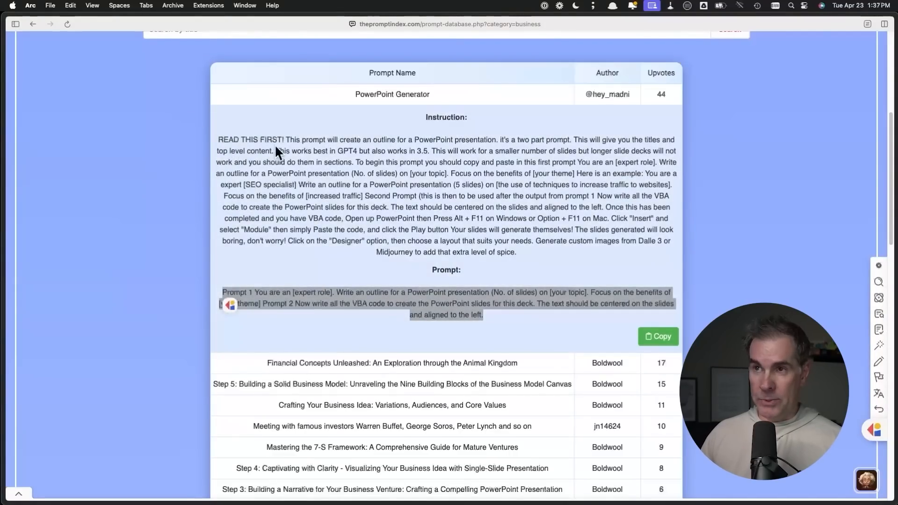
{"action": "mouse_move", "coordinate": [314, 305]}
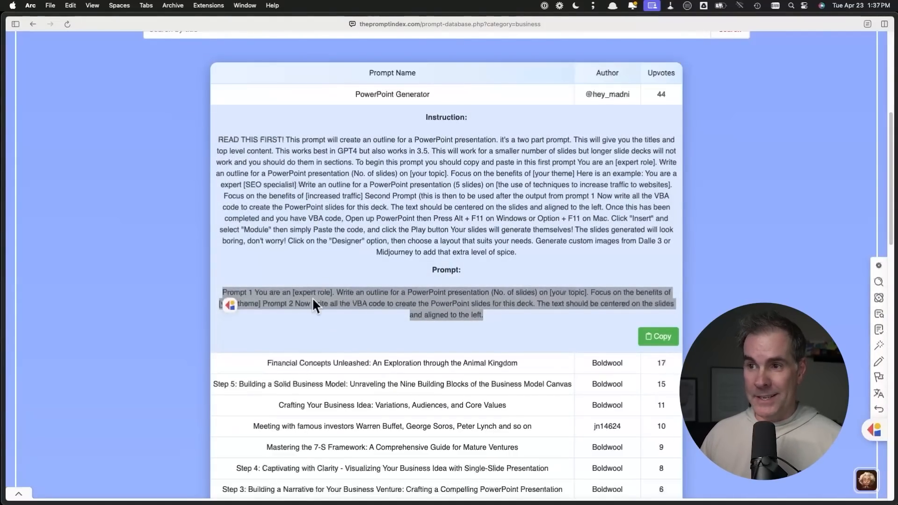
{"action": "mouse_move", "coordinate": [373, 236]}
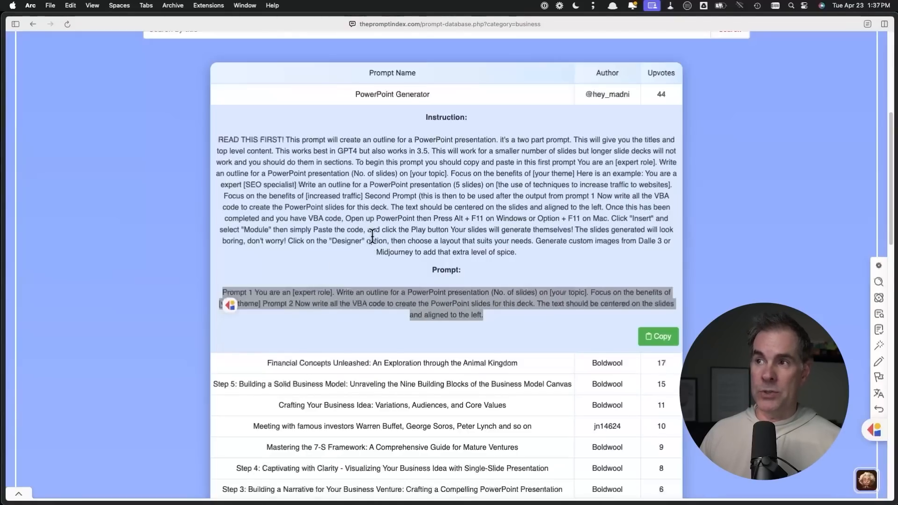
{"action": "mouse_move", "coordinate": [346, 276]}
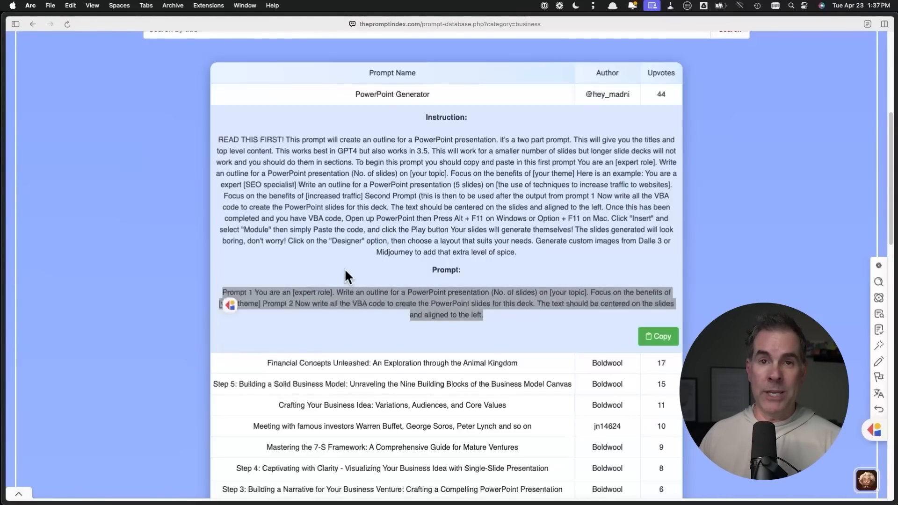
{"action": "scroll", "scroll_direction": "down", "scroll_amount": 3}
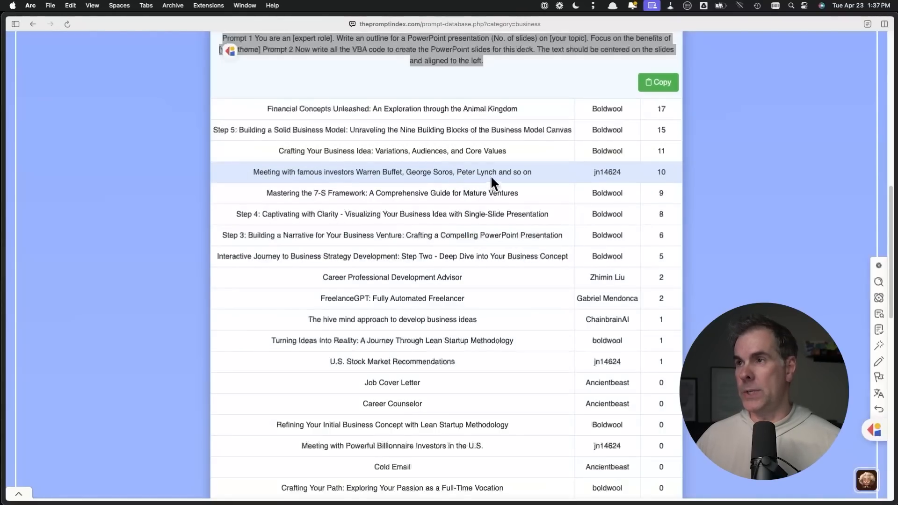
{"action": "mouse_move", "coordinate": [344, 130]}
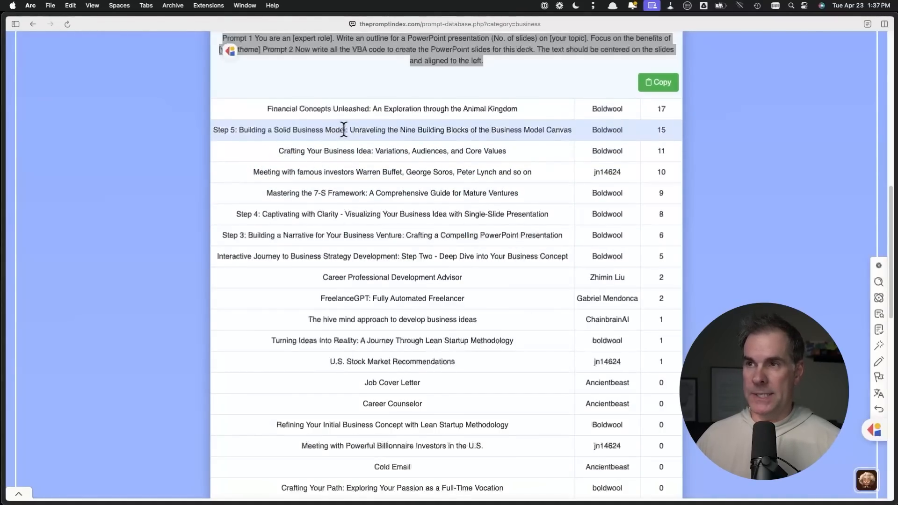
{"action": "mouse_move", "coordinate": [401, 151]}
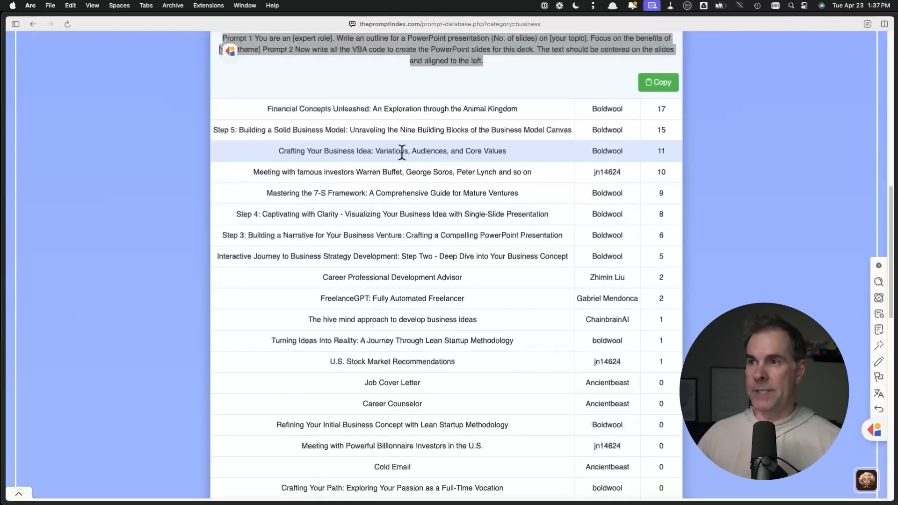
{"action": "mouse_move", "coordinate": [321, 171]}
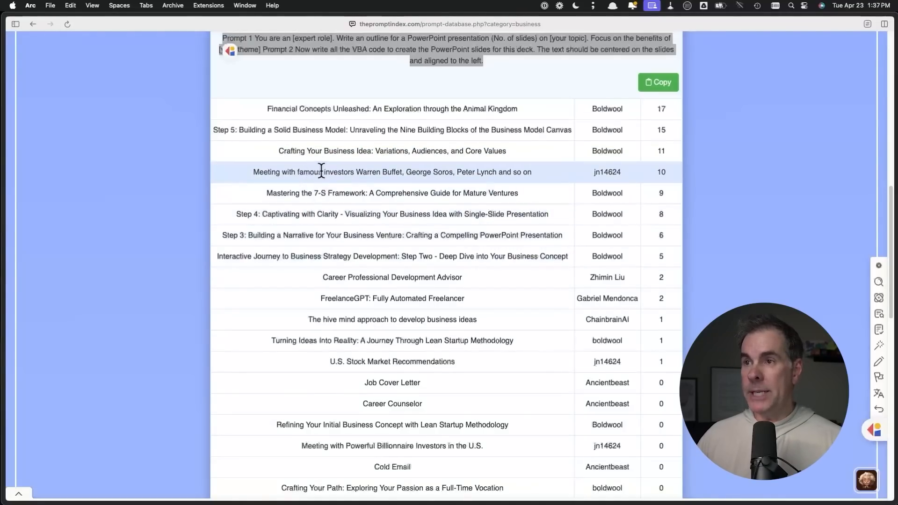
{"action": "mouse_move", "coordinate": [640, 482]}
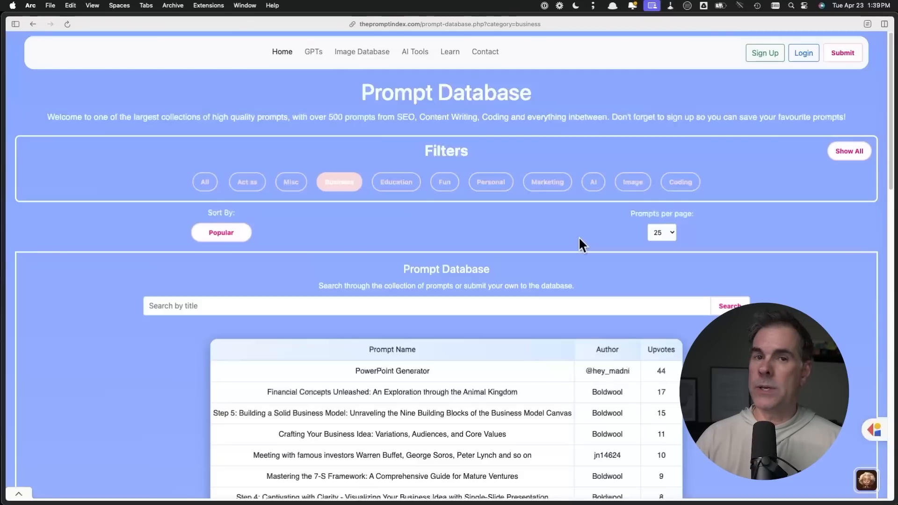
{"action": "mouse_move", "coordinate": [584, 240]}
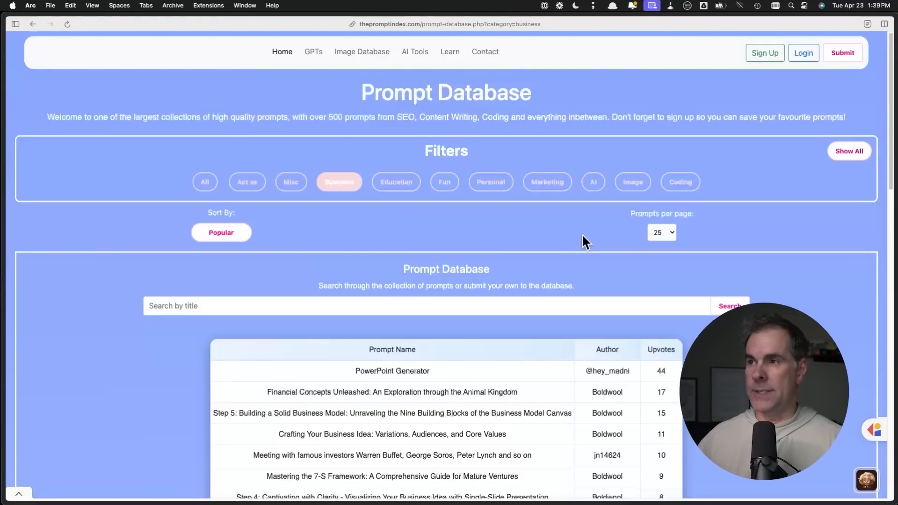
- Filter the prompt database by Marketing, then switch to the AI category
{"action": "left_click", "coordinate": [547, 182]}
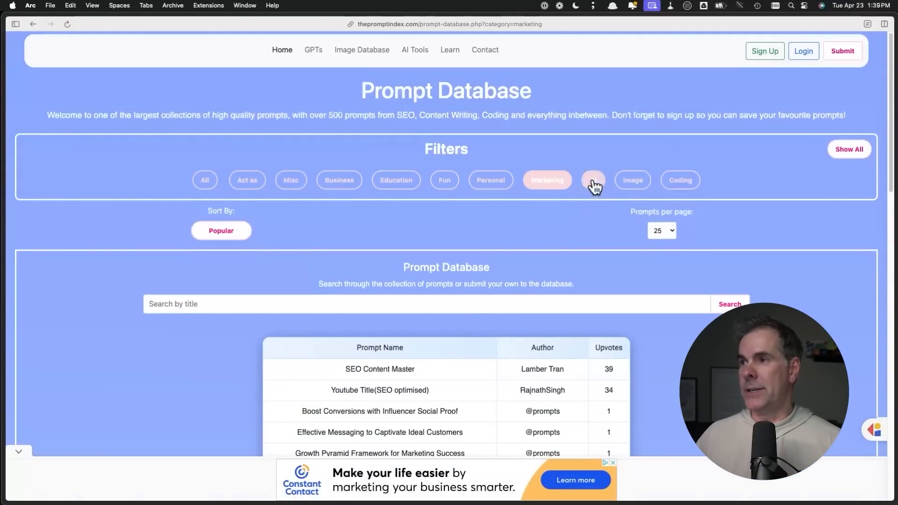
{"action": "left_click", "coordinate": [592, 180]}
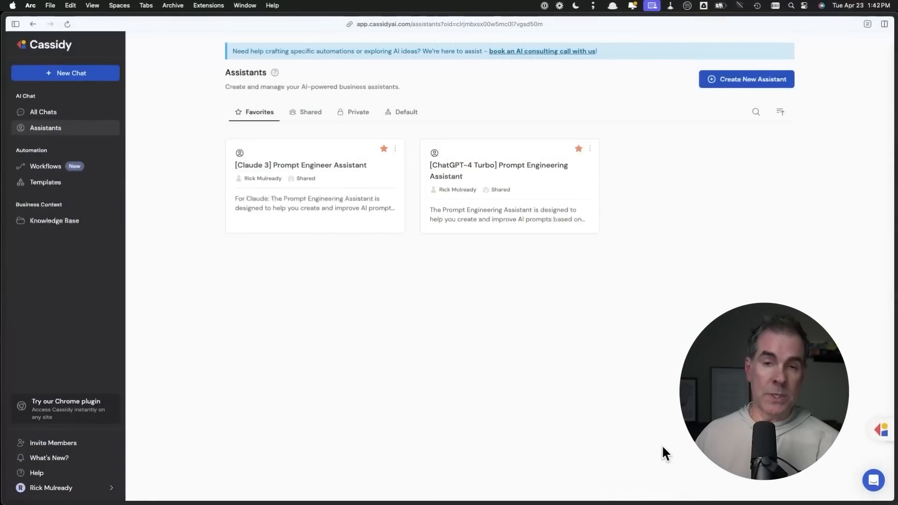
{"action": "mouse_move", "coordinate": [616, 445]}
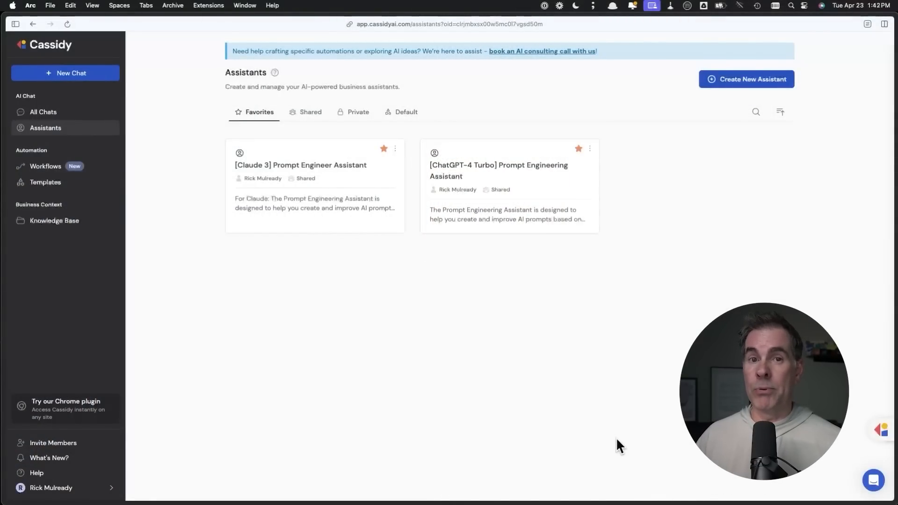
{"action": "mouse_move", "coordinate": [356, 254]}
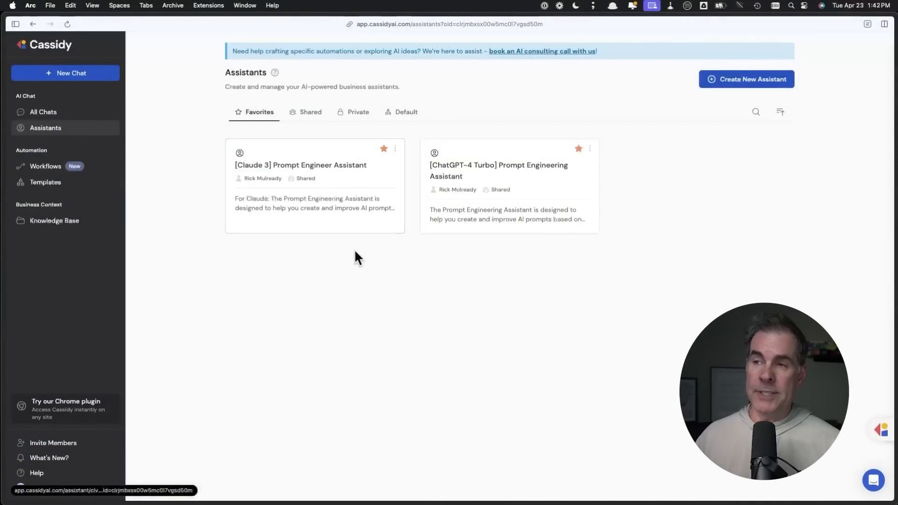
{"action": "mouse_move", "coordinate": [497, 190]}
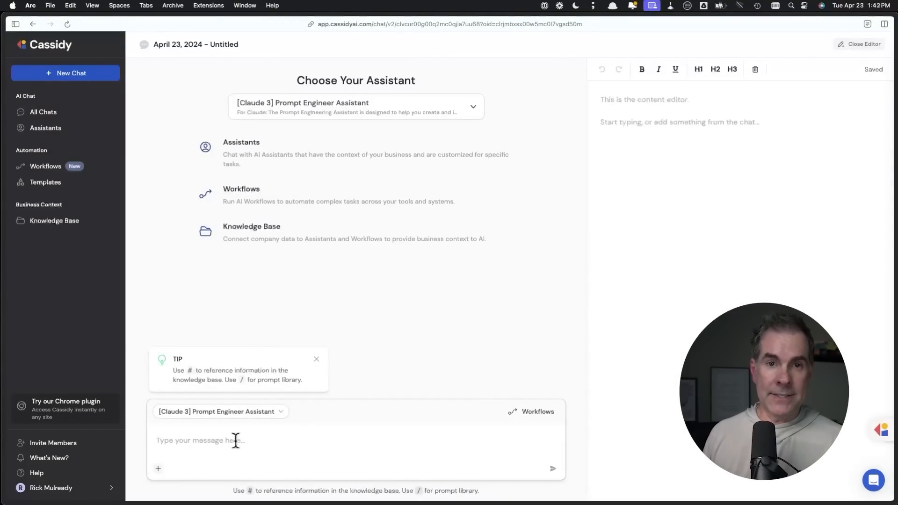
- Ask the Claude 3 Prompt Engineer Assistant about writing a member onboarding sequence
{"action": "type", "text": "i want to write an o"}
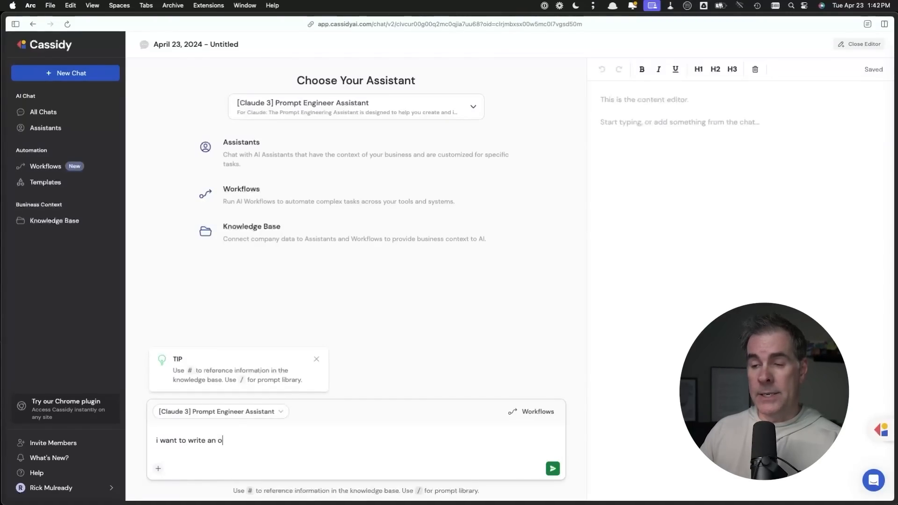
{"action": "type", "text": "nboarding seqience for my memb"}
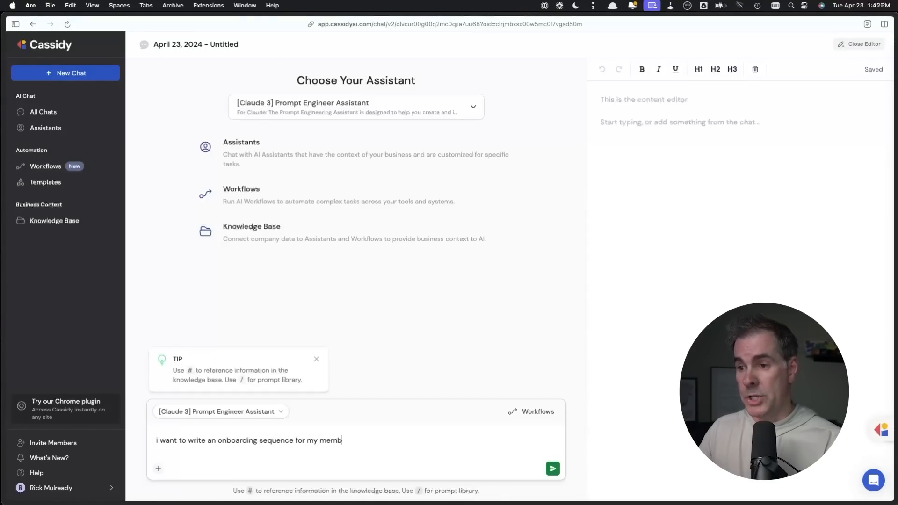
{"action": "left_click", "coordinate": [552, 468]}
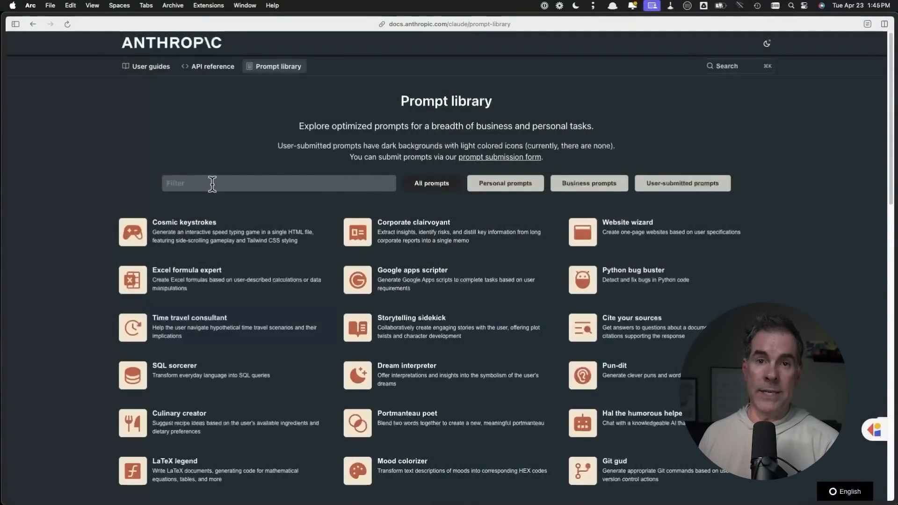
{"action": "mouse_move", "coordinate": [490, 146]}
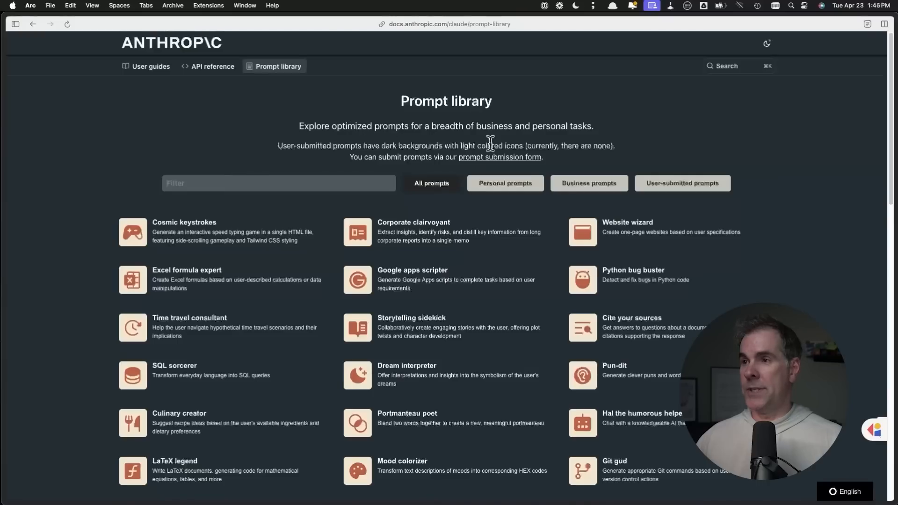
- Filter the Anthropic library to Business prompts and open Interview question crafter
{"action": "left_click", "coordinate": [588, 183]}
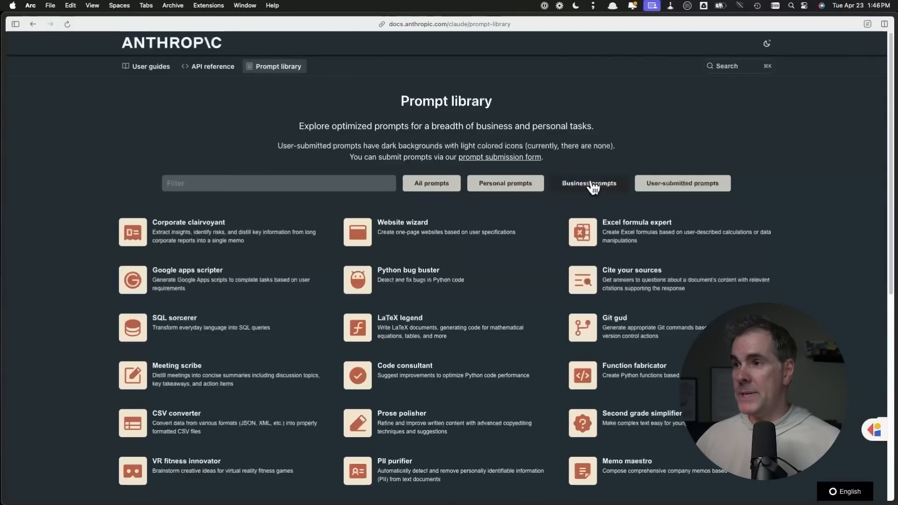
{"action": "scroll", "scroll_direction": "down", "scroll_amount": 3}
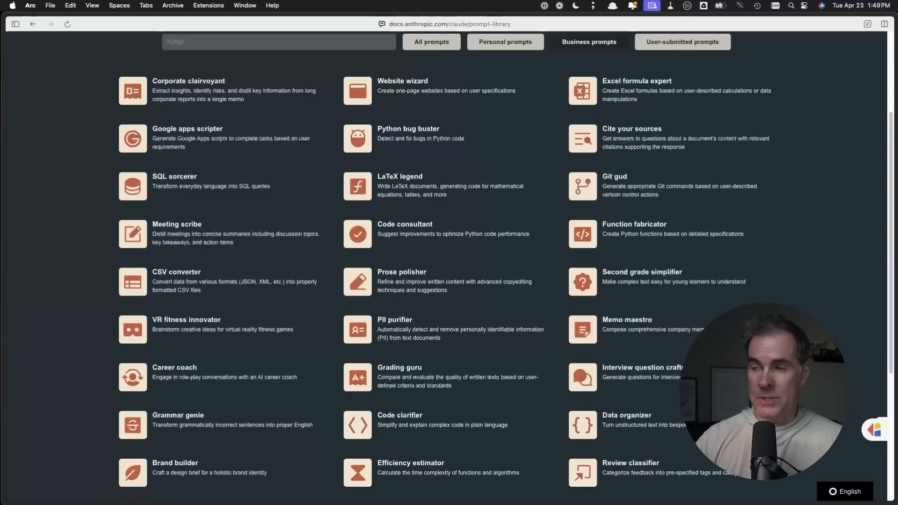
{"action": "mouse_move", "coordinate": [655, 428]}
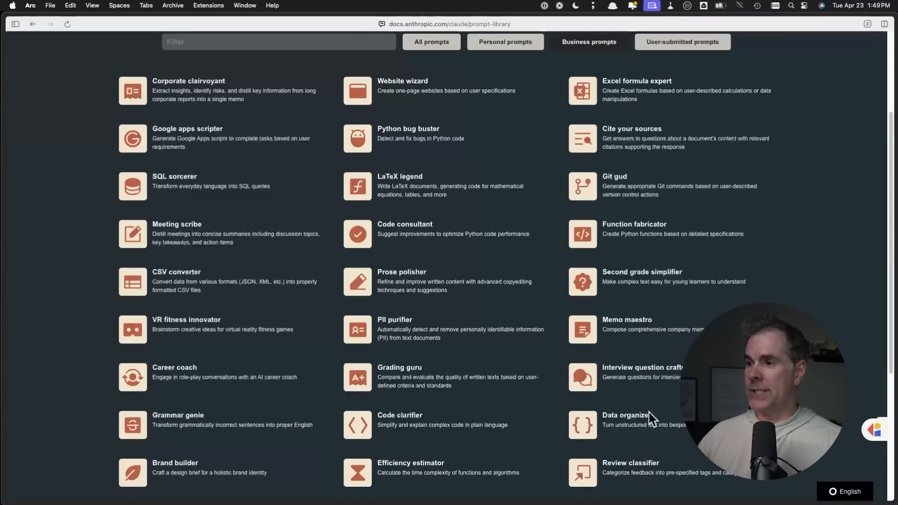
{"action": "mouse_move", "coordinate": [630, 373]}
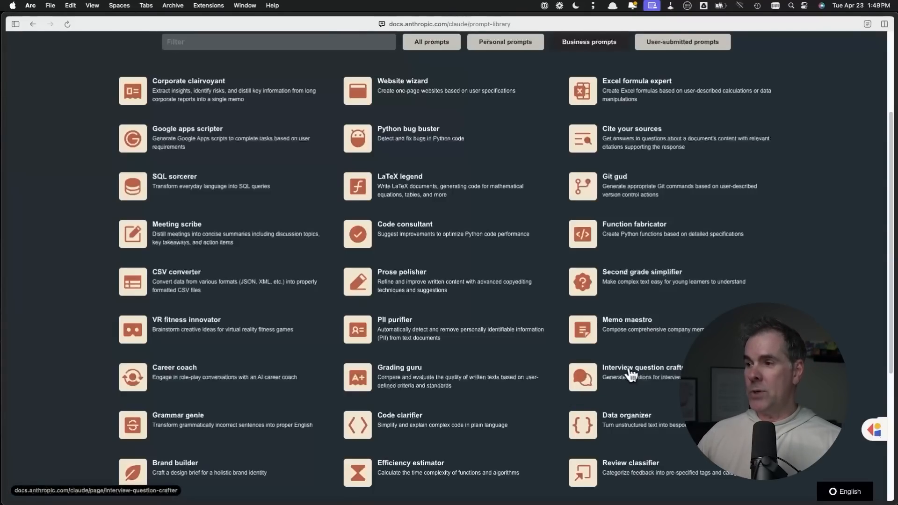
{"action": "left_click", "coordinate": [641, 374]}
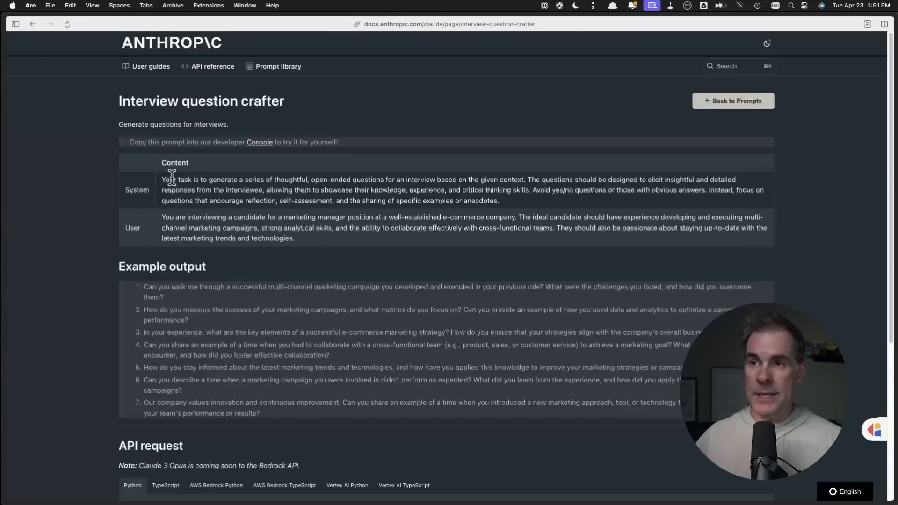
- Review the Interview question crafter page, then open the Metaprompt notebook in Colab
{"action": "left_click_drag", "start_coordinate": [162, 179], "coordinate": [498, 200]}
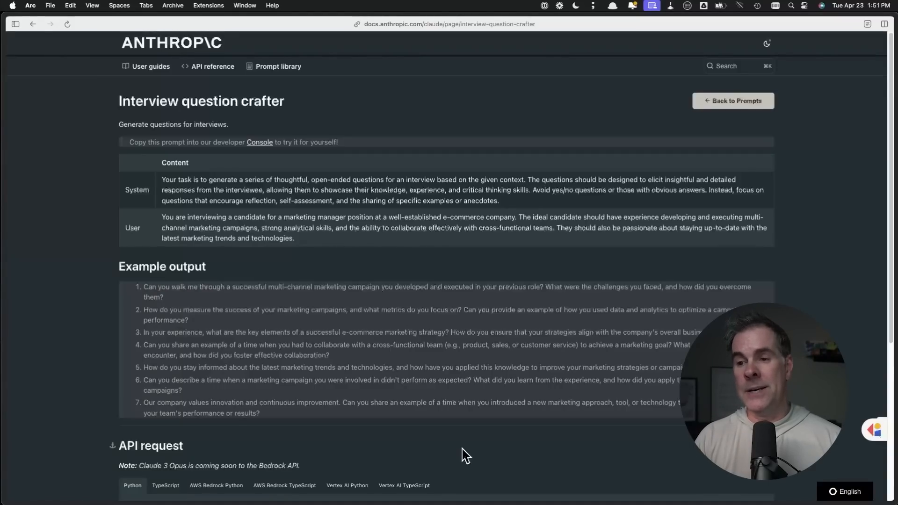
{"action": "left_click", "coordinate": [277, 66]}
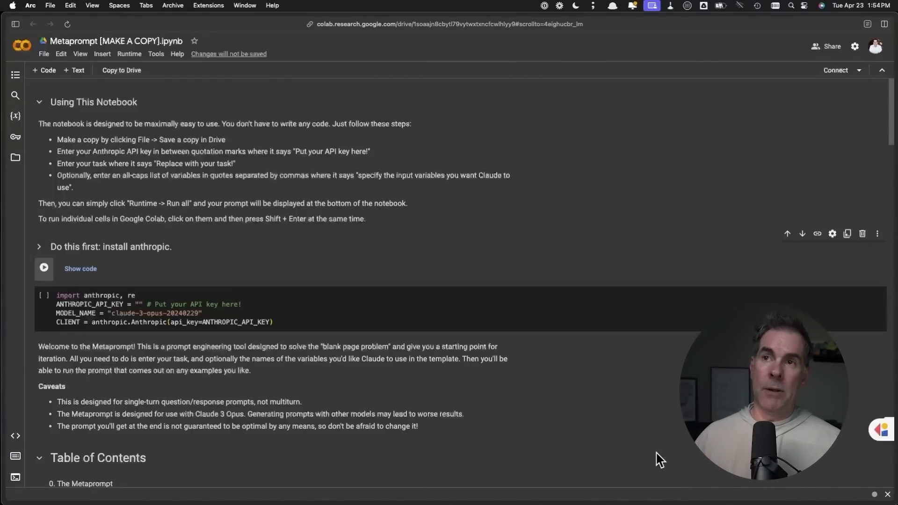
{"action": "mouse_move", "coordinate": [166, 238]}
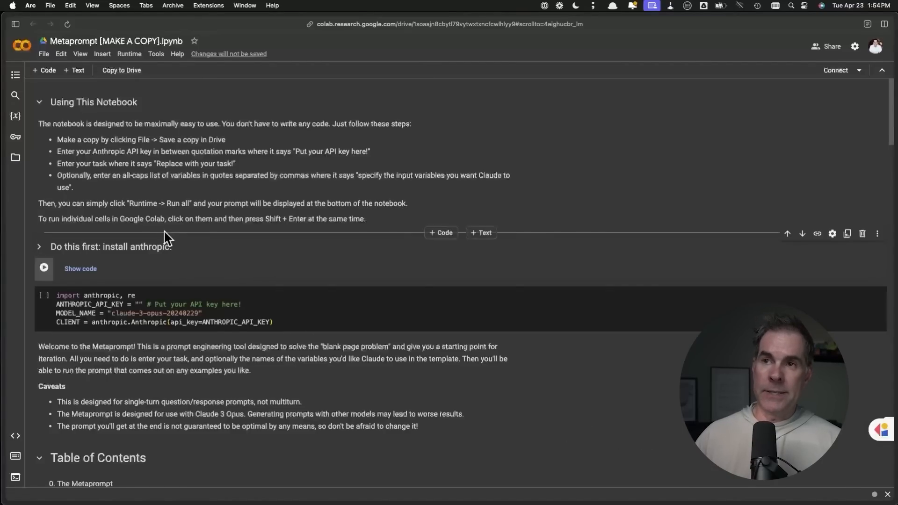
{"action": "mouse_move", "coordinate": [239, 203]}
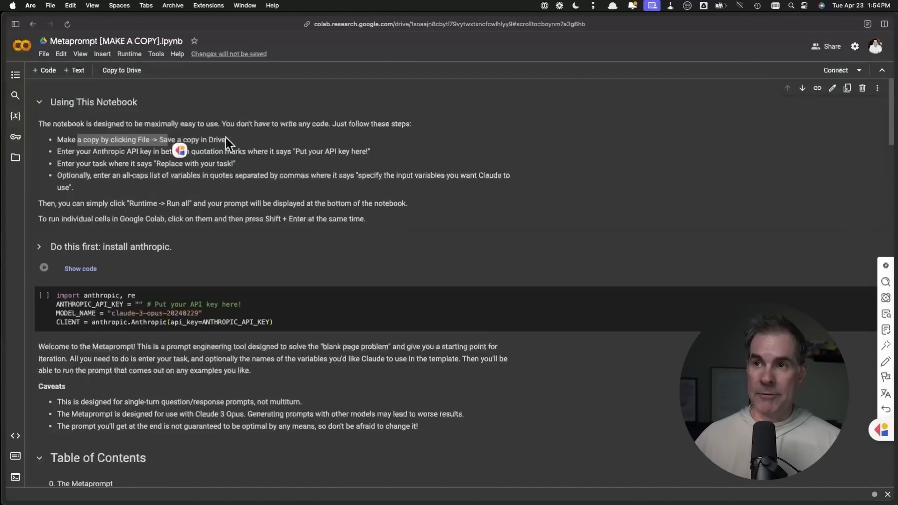
- Save a copy of the Metaprompt notebook to Drive as 'Copy of Metaprompt'
{"action": "left_click", "coordinate": [43, 53]}
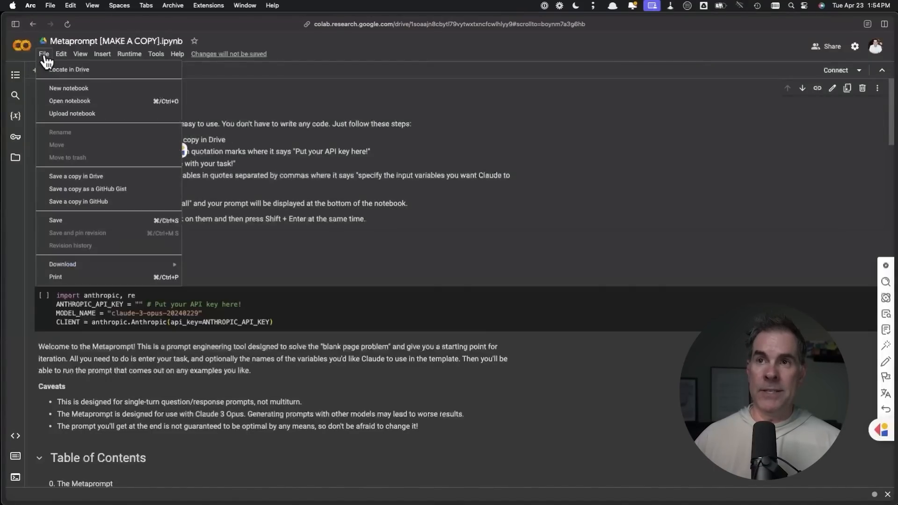
{"action": "left_click", "coordinate": [75, 176]}
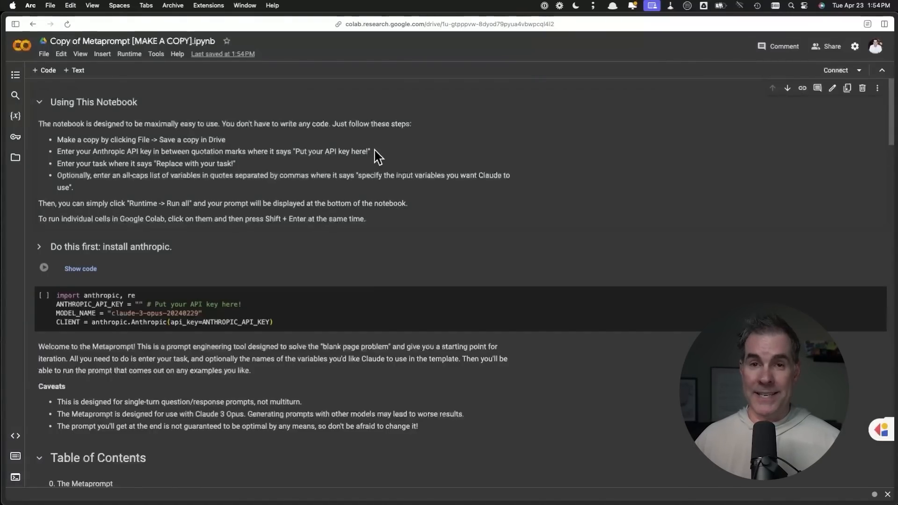
{"action": "mouse_move", "coordinate": [628, 393]}
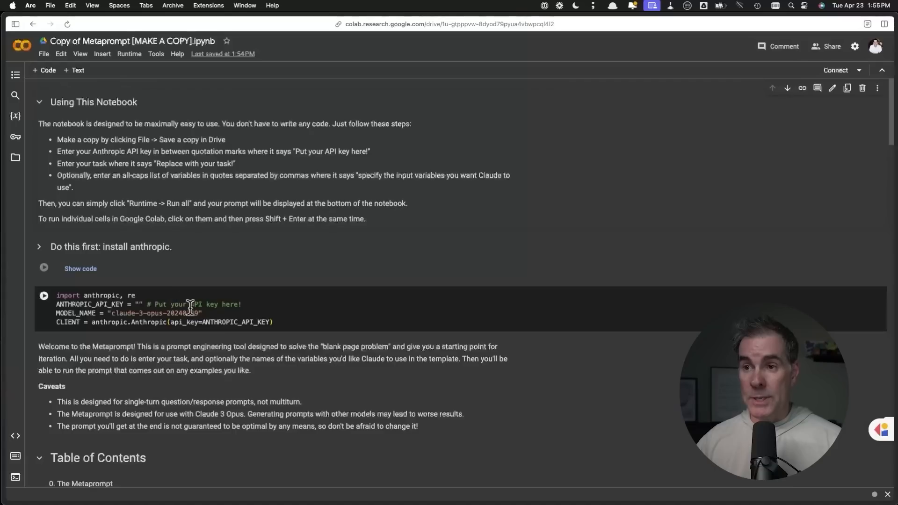
{"action": "double_click", "coordinate": [190, 304]}
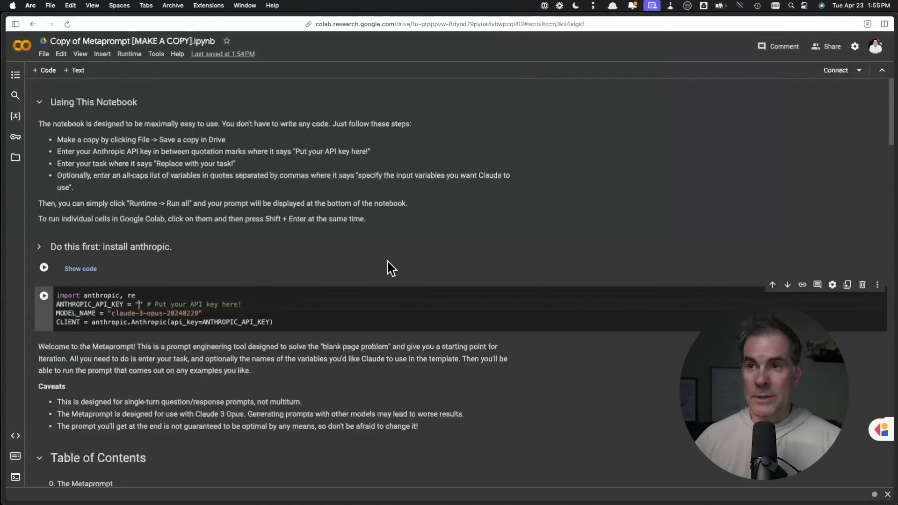
{"action": "mouse_move", "coordinate": [193, 154]}
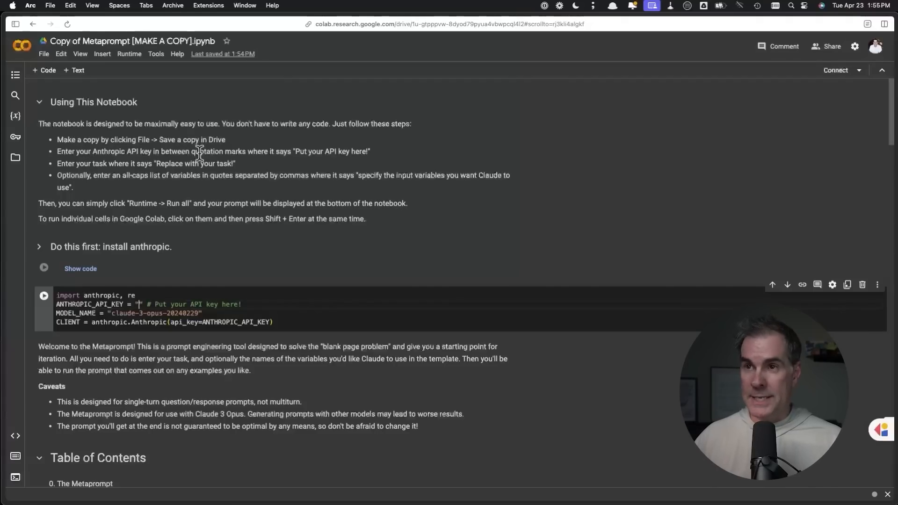
{"action": "mouse_move", "coordinate": [294, 241]}
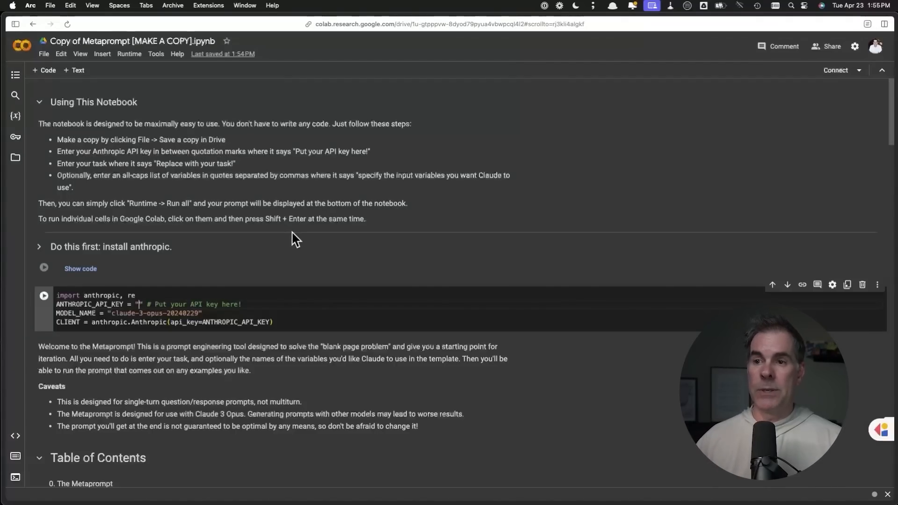
{"action": "mouse_move", "coordinate": [111, 163]}
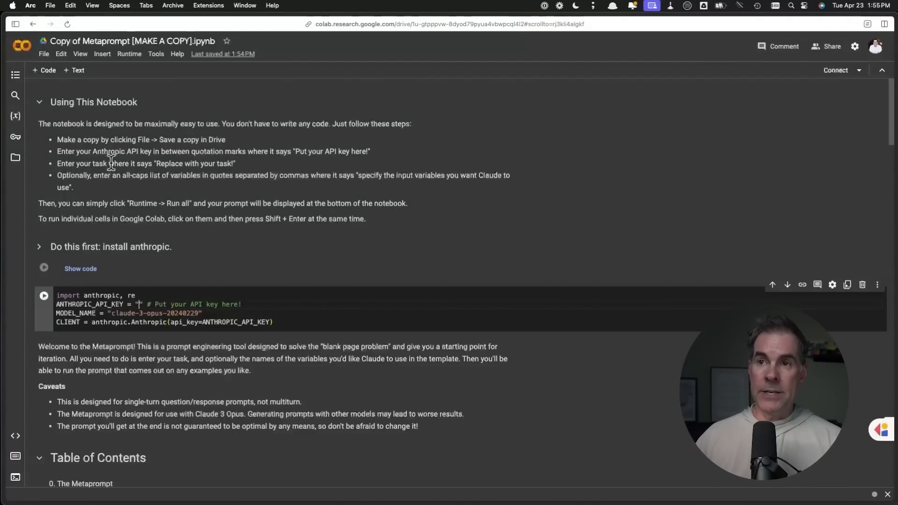
{"action": "scroll", "scroll_direction": "down", "scroll_amount": 3}
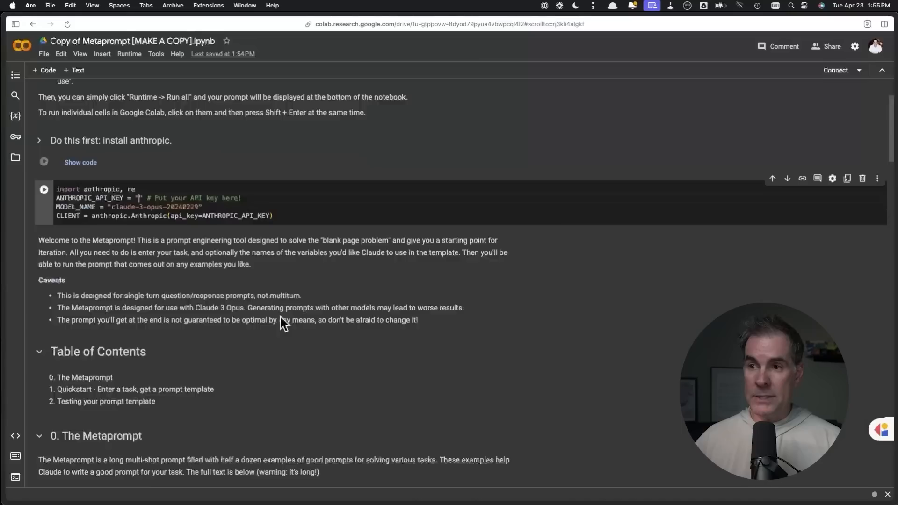
{"action": "scroll", "scroll_direction": "down", "scroll_amount": 3}
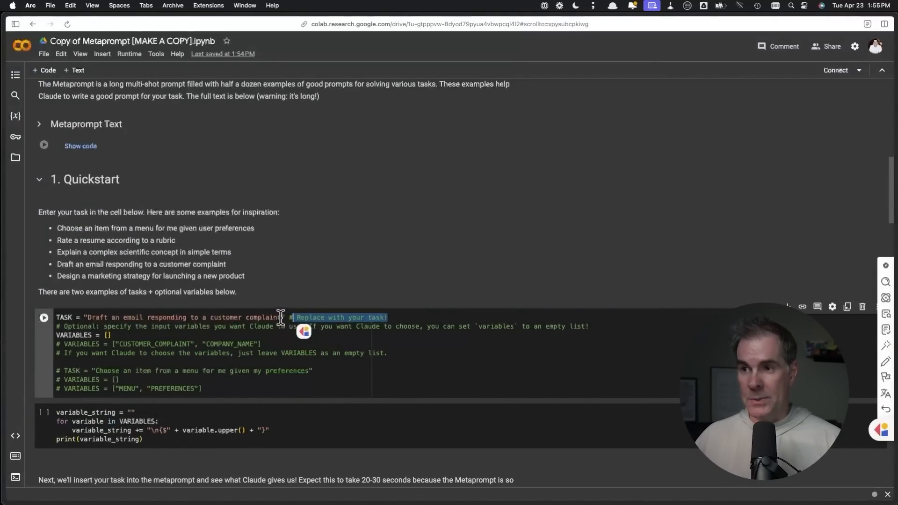
{"action": "mouse_move", "coordinate": [325, 290]}
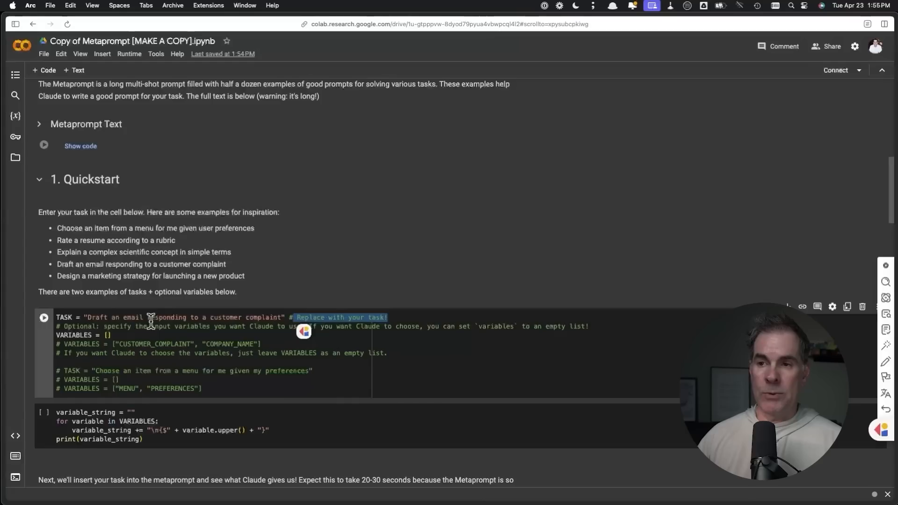
{"action": "mouse_move", "coordinate": [313, 350]}
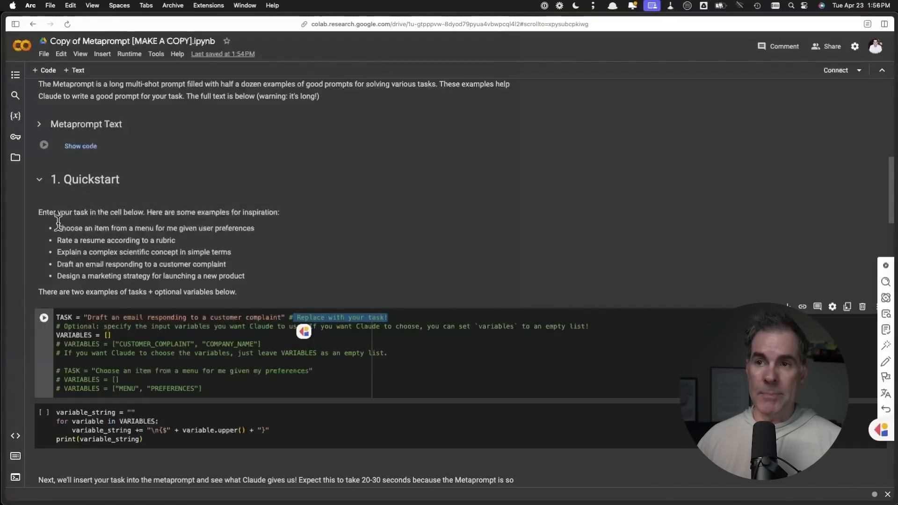
{"action": "mouse_move", "coordinate": [70, 183]}
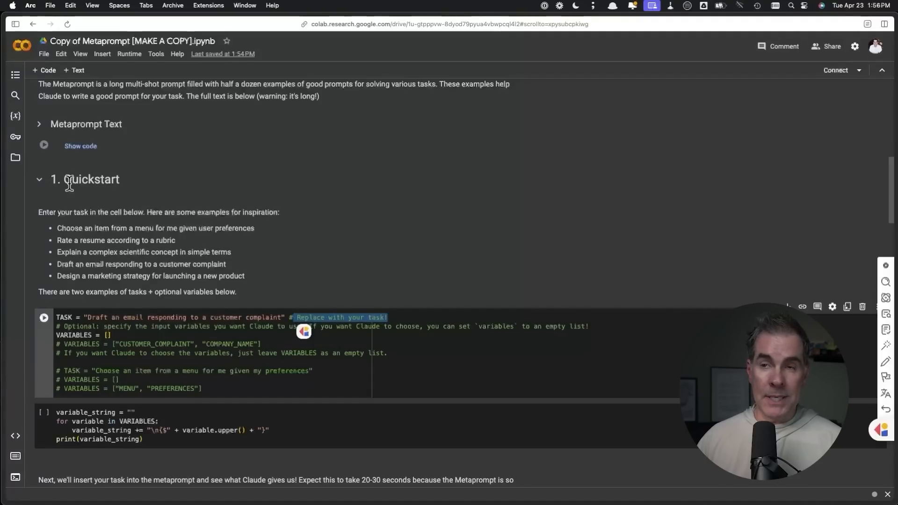
{"action": "mouse_move", "coordinate": [107, 180]}
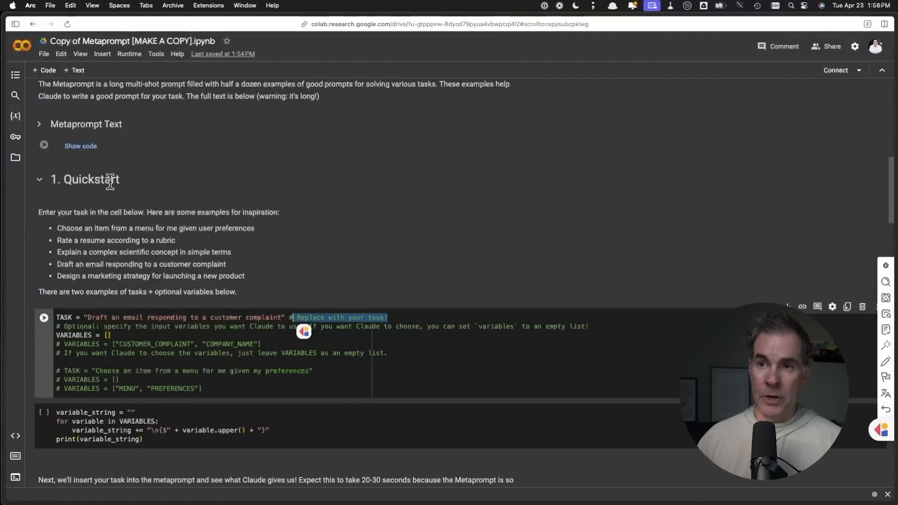
{"action": "mouse_move", "coordinate": [273, 234]}
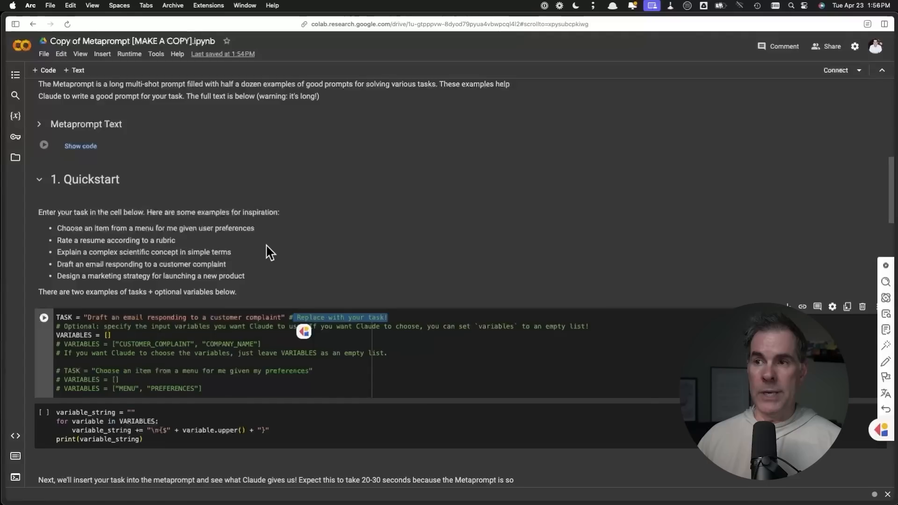
{"action": "mouse_move", "coordinate": [192, 255]}
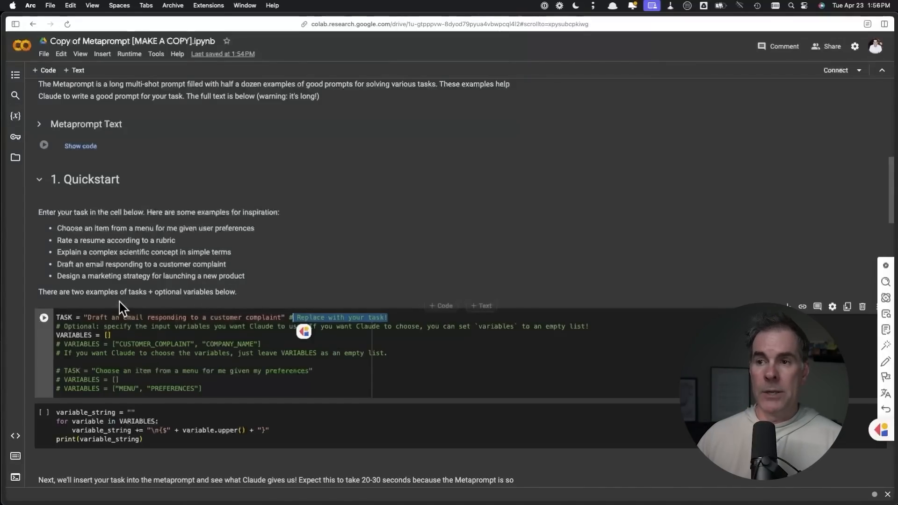
{"action": "mouse_move", "coordinate": [136, 292]}
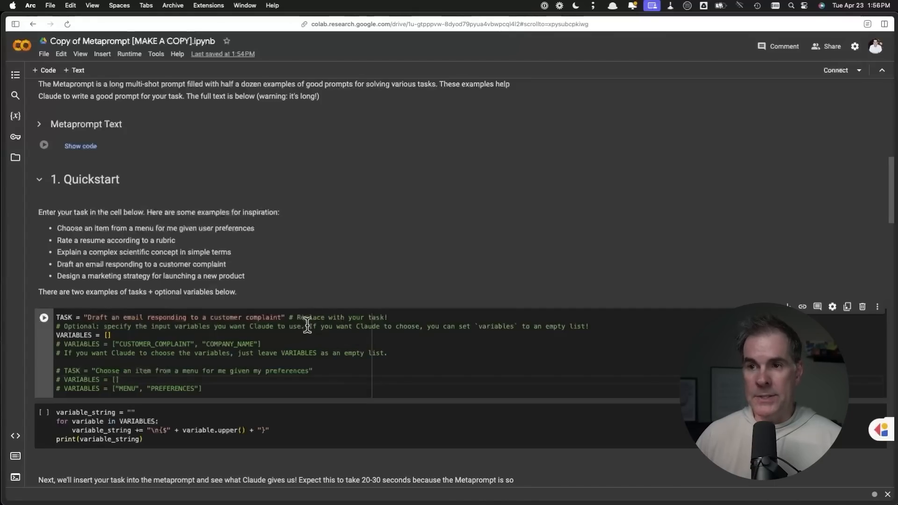
{"action": "mouse_move", "coordinate": [315, 304]}
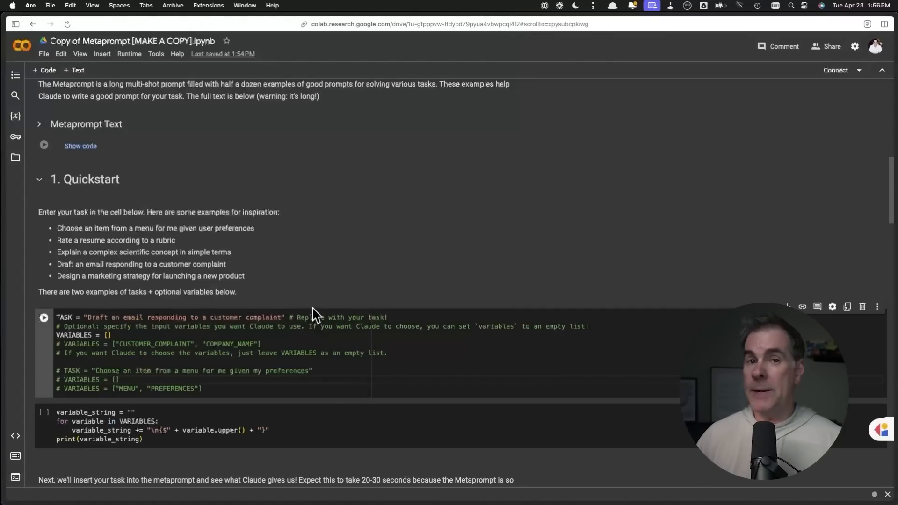
{"action": "mouse_move", "coordinate": [320, 296]}
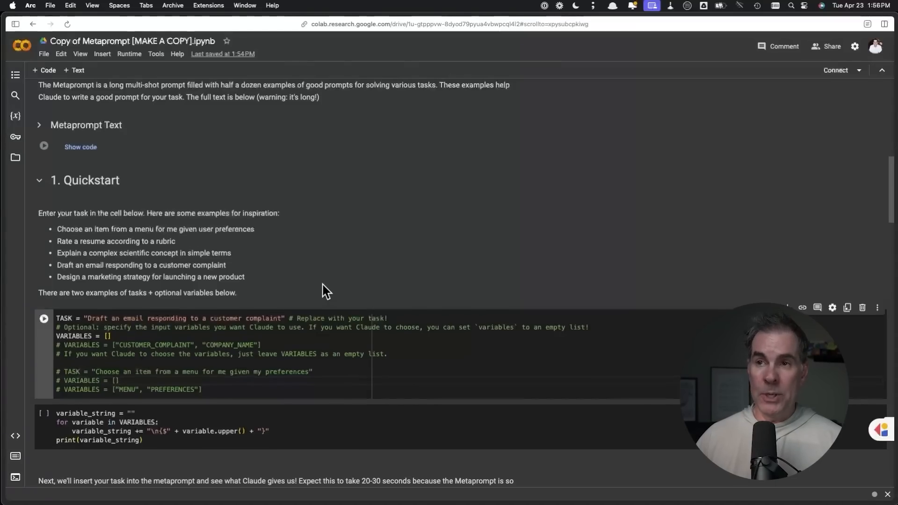
{"action": "scroll", "scroll_direction": "up", "scroll_amount": 3}
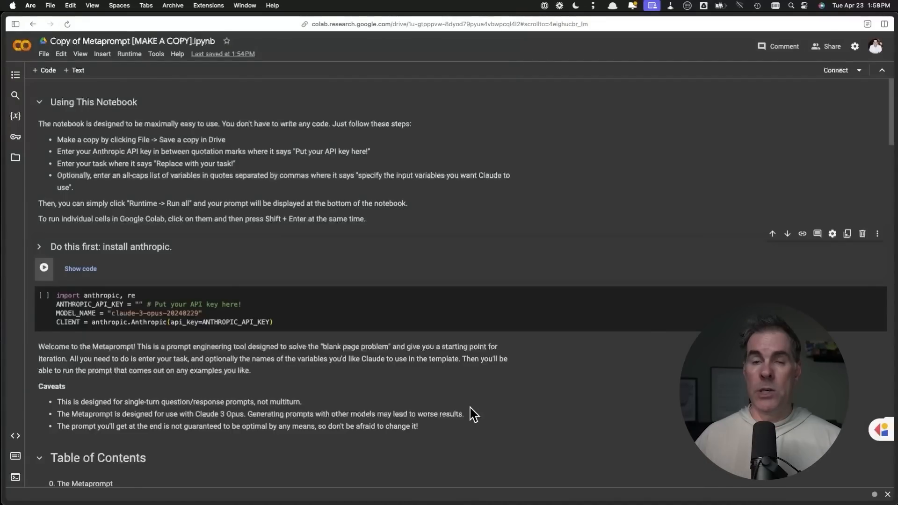
{"action": "mouse_move", "coordinate": [453, 392]}
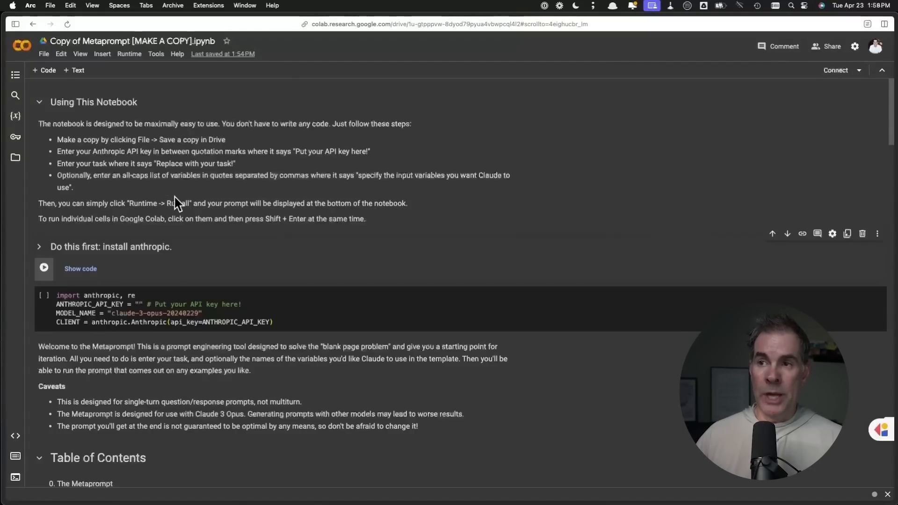
{"action": "mouse_move", "coordinate": [382, 220]}
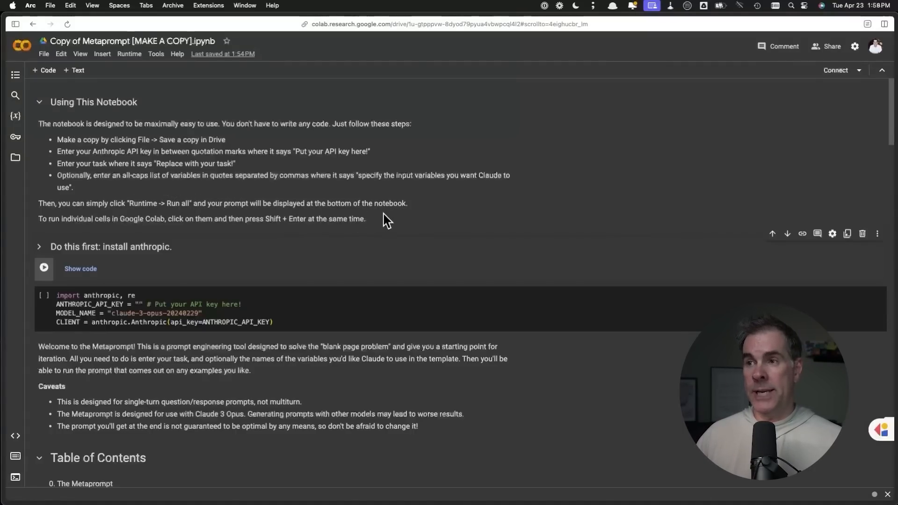
{"action": "mouse_move", "coordinate": [414, 210]}
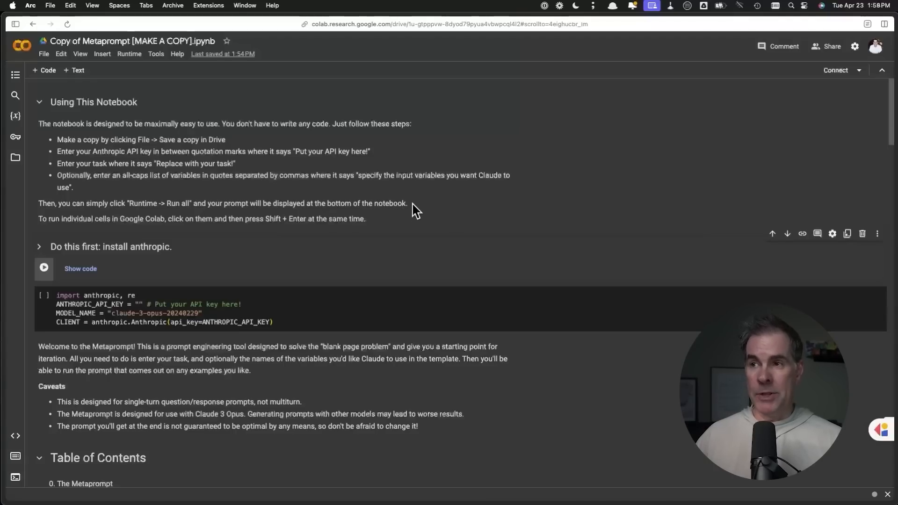
{"action": "mouse_move", "coordinate": [390, 250]}
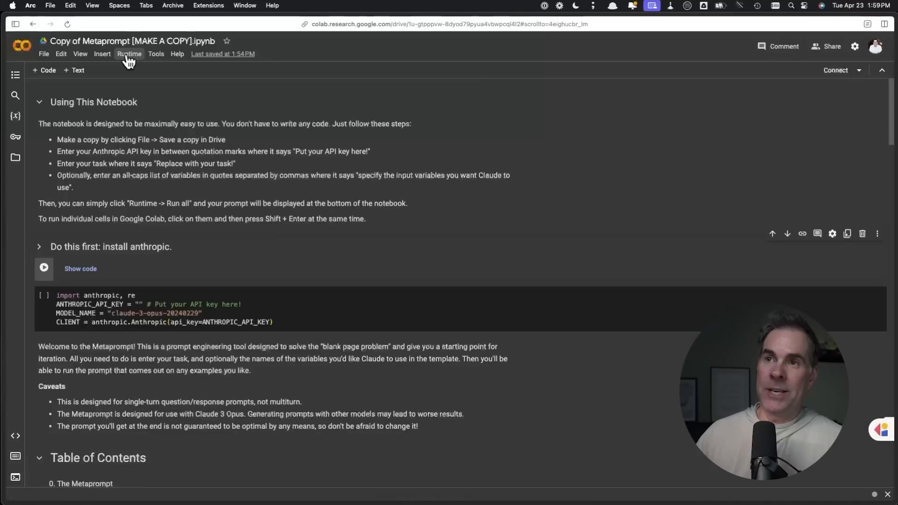
{"action": "left_click", "coordinate": [130, 53]}
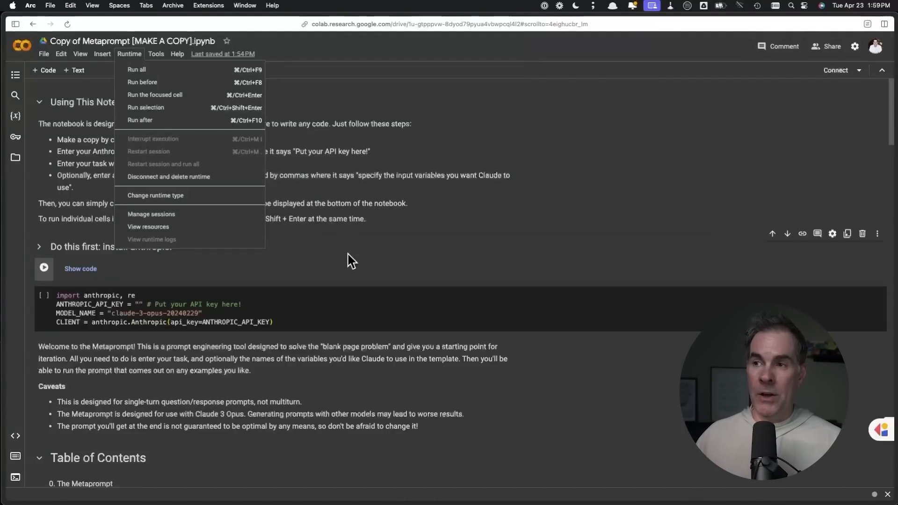
{"action": "left_click", "coordinate": [351, 262]}
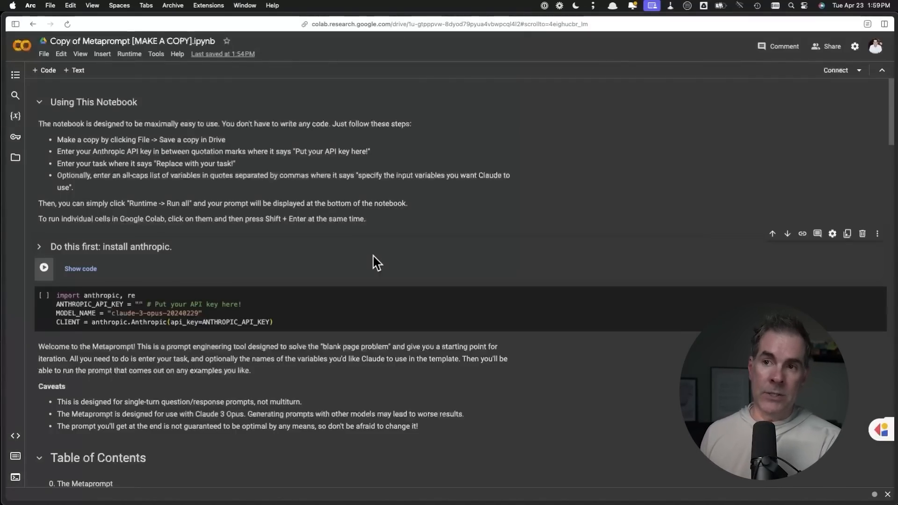
{"action": "mouse_move", "coordinate": [232, 238]}
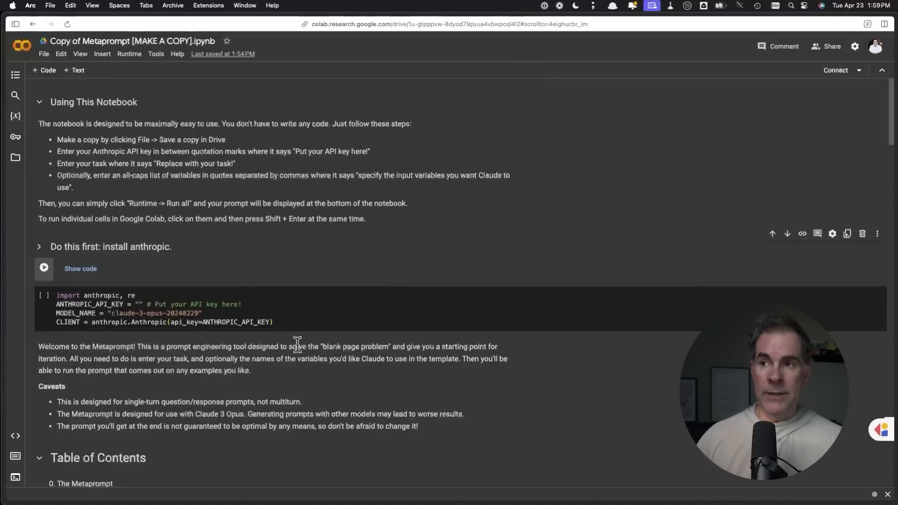
{"action": "mouse_move", "coordinate": [394, 249]}
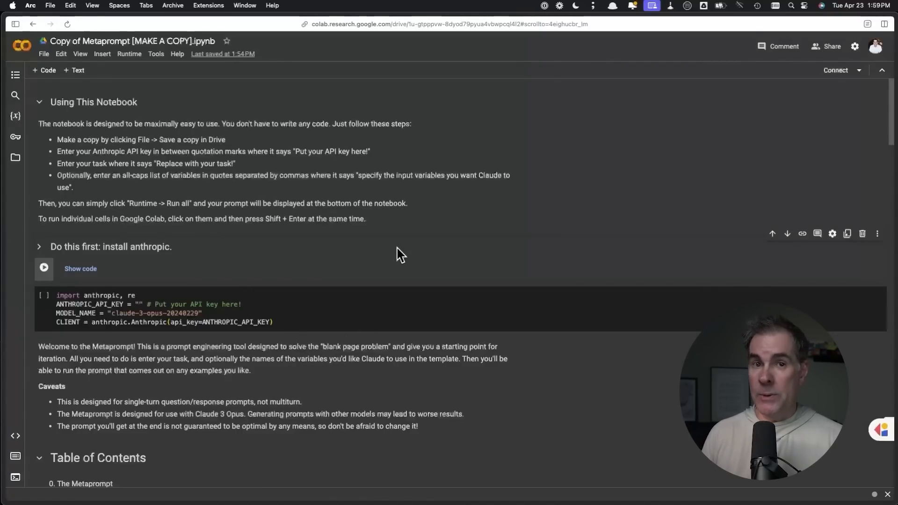
{"action": "mouse_move", "coordinate": [313, 288]}
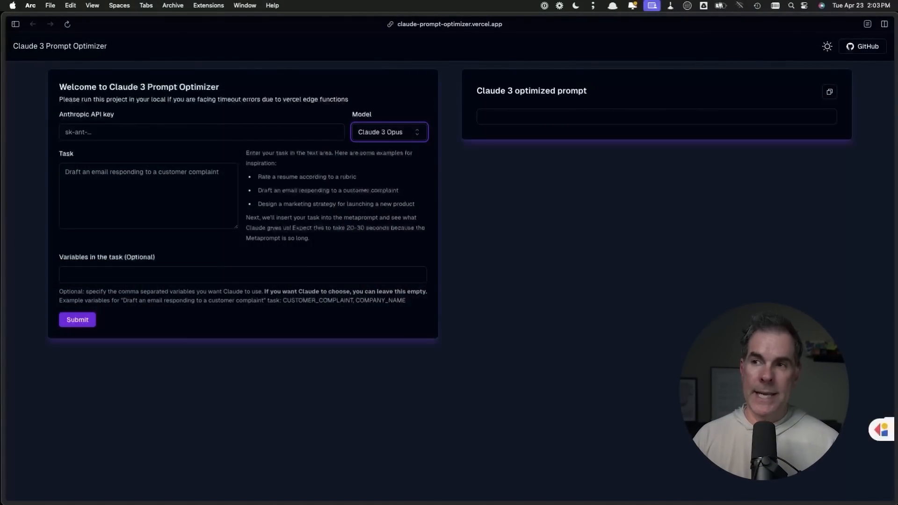
{"action": "mouse_move", "coordinate": [575, 346]}
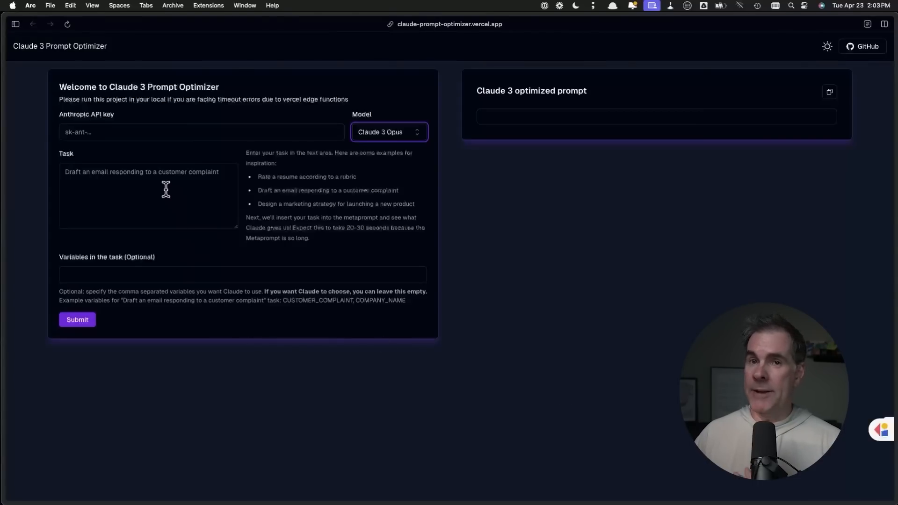
{"action": "mouse_move", "coordinate": [111, 185]}
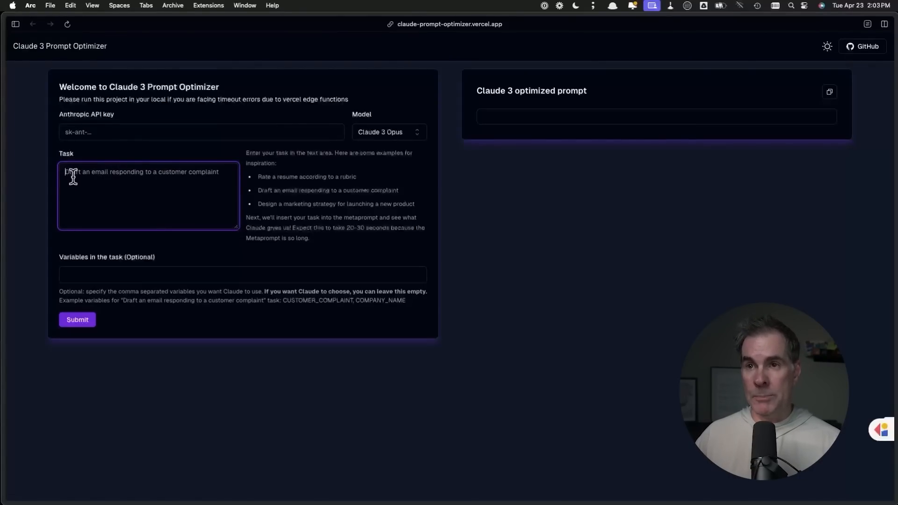
{"action": "mouse_move", "coordinate": [157, 173]}
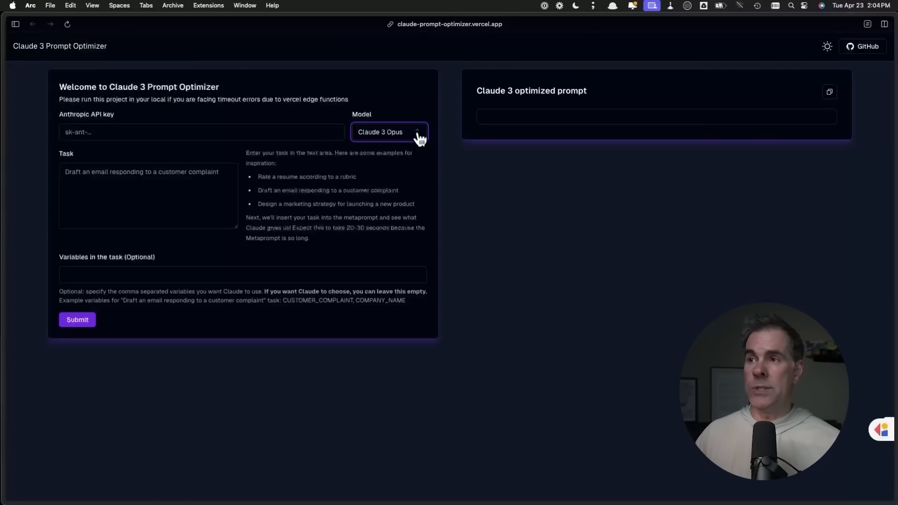
{"action": "left_click", "coordinate": [389, 132]}
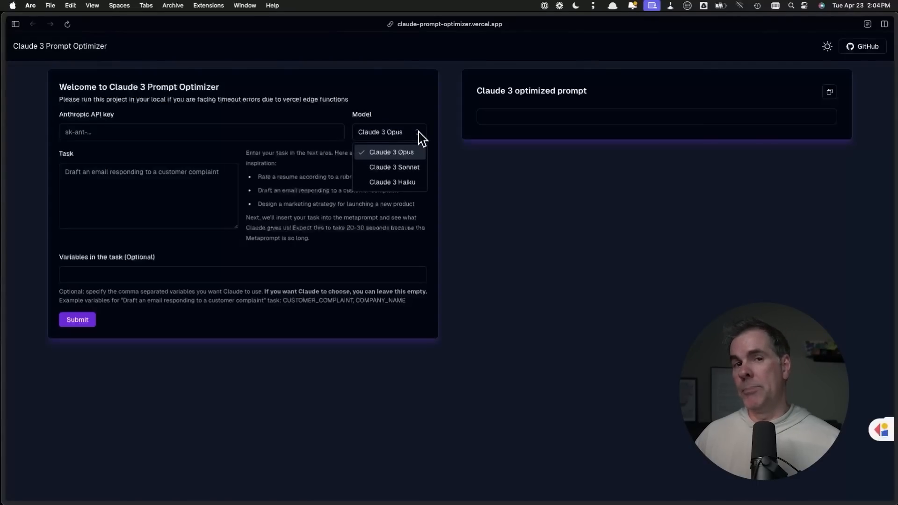
{"action": "mouse_move", "coordinate": [416, 191]}
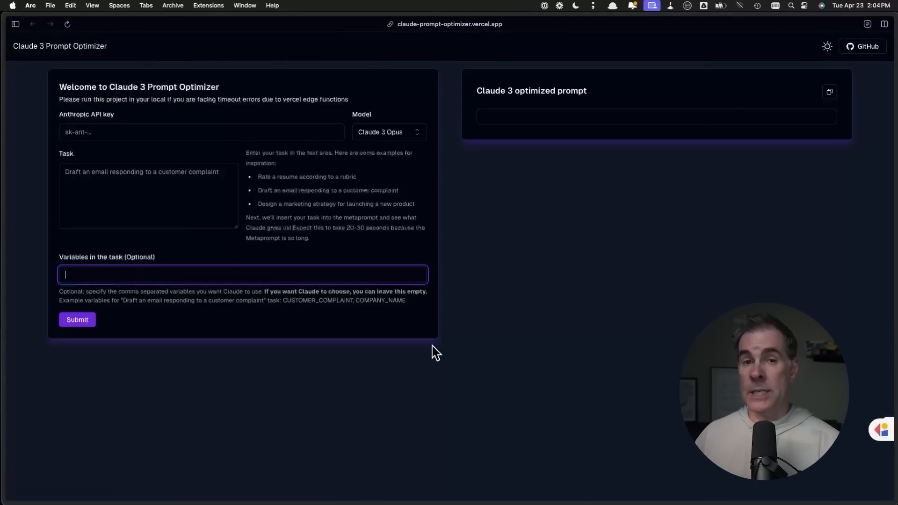
{"action": "mouse_move", "coordinate": [99, 303]}
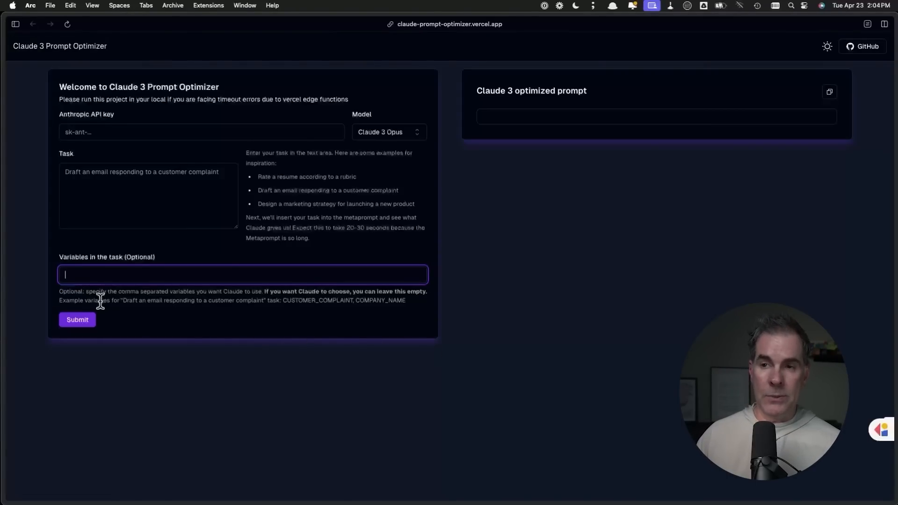
{"action": "mouse_move", "coordinate": [130, 316]}
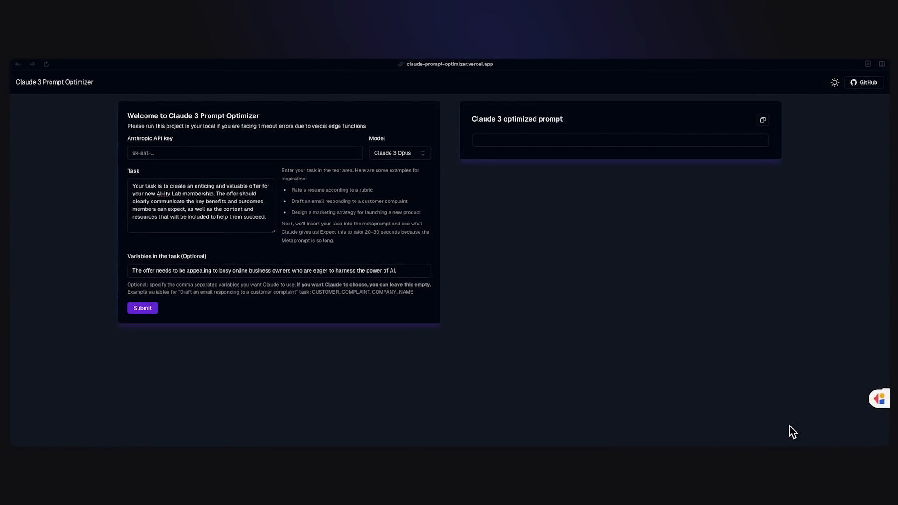
{"action": "mouse_move", "coordinate": [791, 397]}
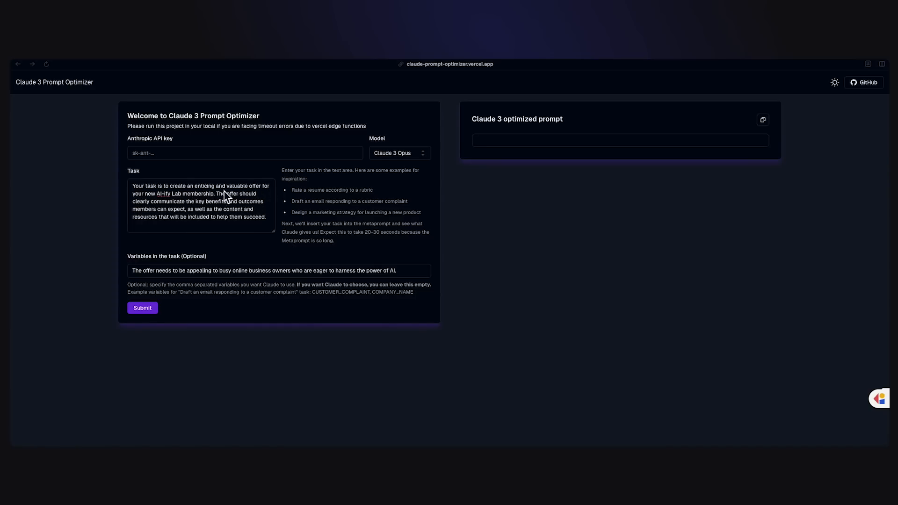
{"action": "mouse_move", "coordinate": [249, 203]}
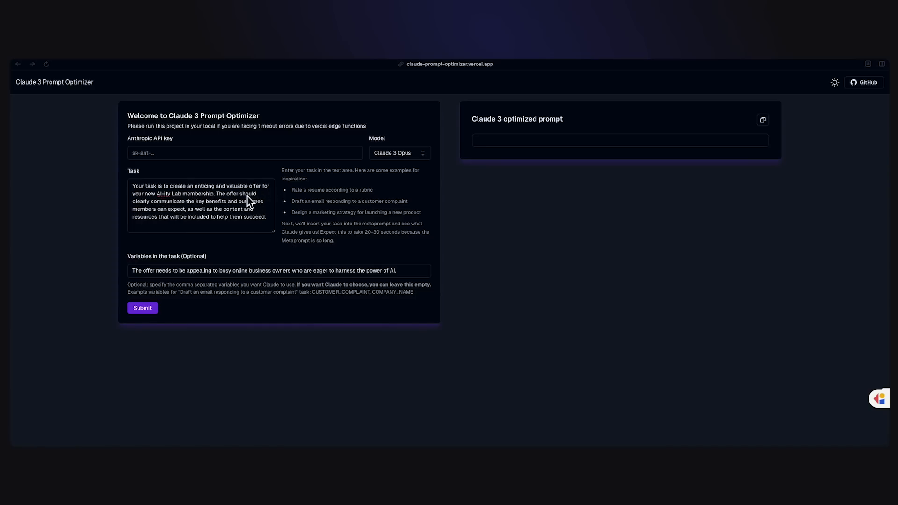
{"action": "mouse_move", "coordinate": [258, 275]}
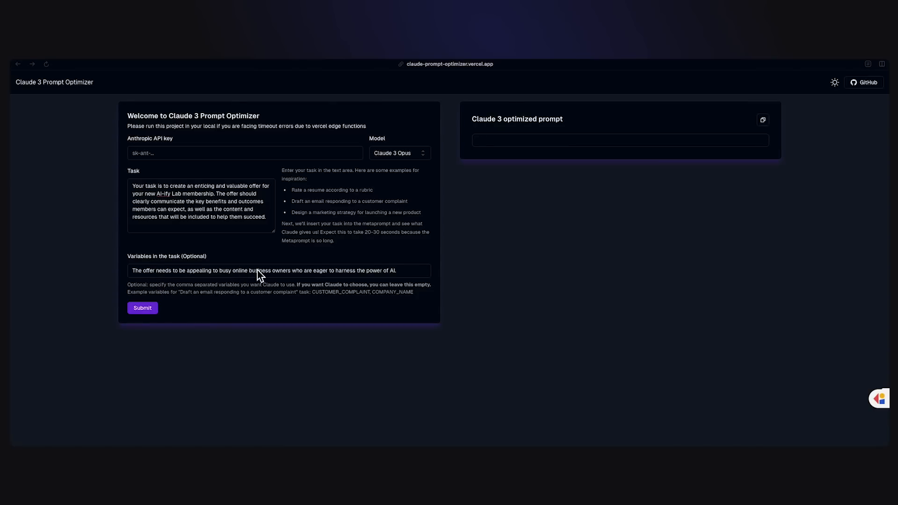
{"action": "mouse_move", "coordinate": [301, 279]}
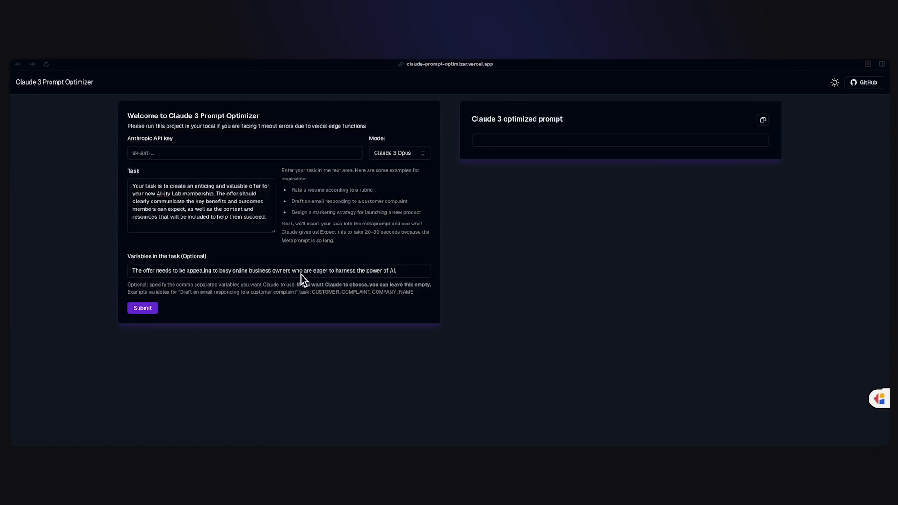
{"action": "mouse_move", "coordinate": [160, 149]}
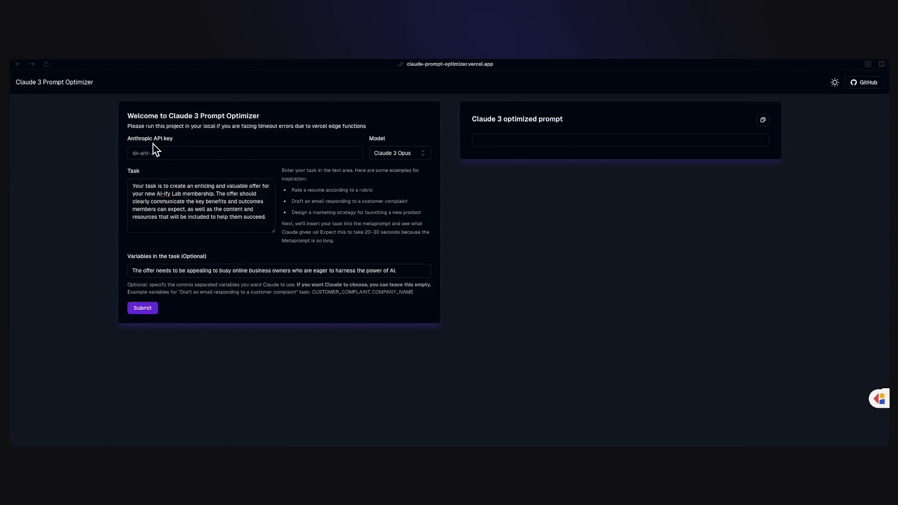
{"action": "mouse_move", "coordinate": [158, 163]}
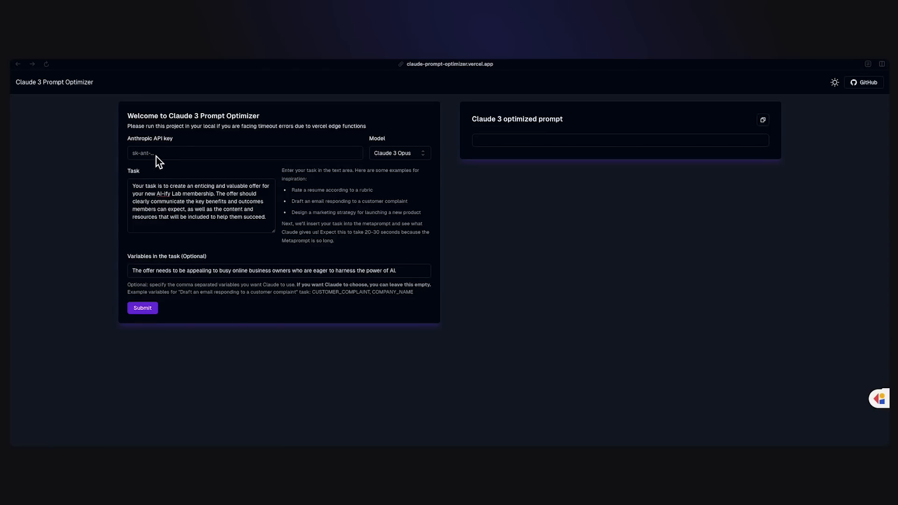
{"action": "mouse_move", "coordinate": [152, 163]}
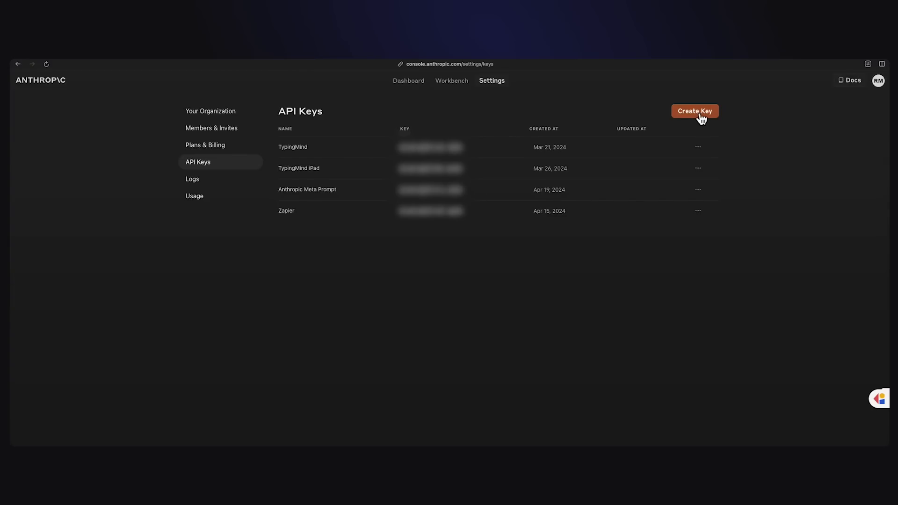
{"action": "mouse_move", "coordinate": [697, 115]}
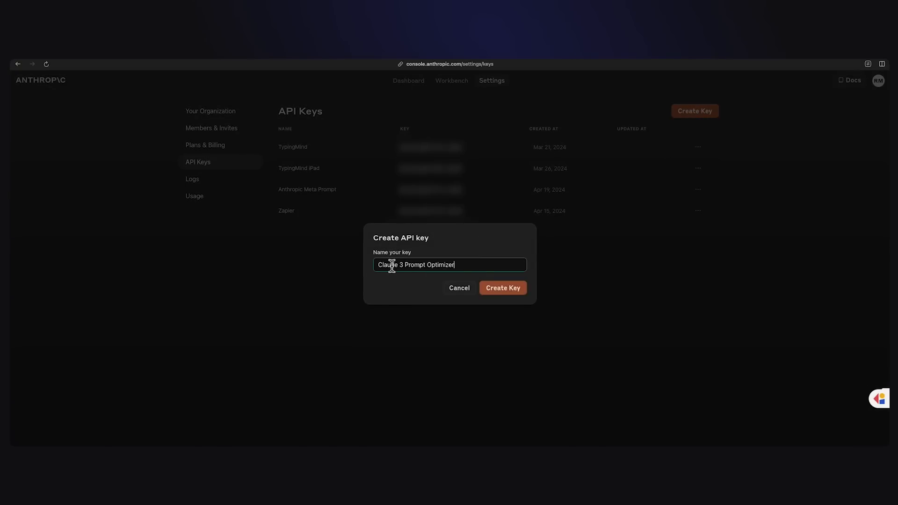
{"action": "mouse_move", "coordinate": [507, 295]}
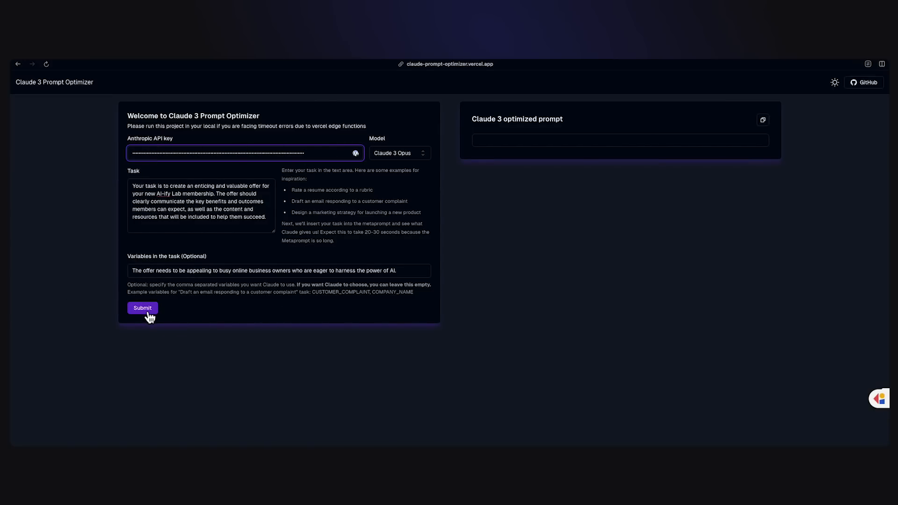
- Submit the completed membership-offer form with the new API key to generate the prompt
{"action": "left_click", "coordinate": [142, 308]}
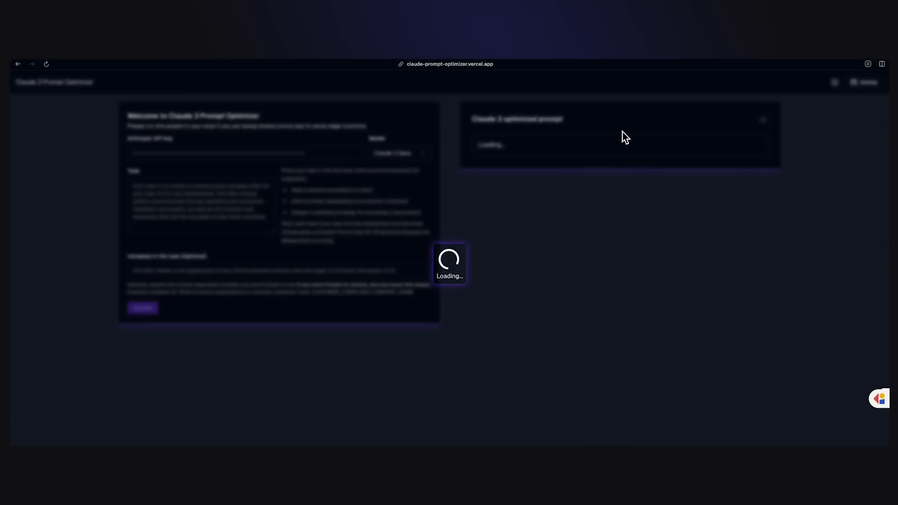
{"action": "mouse_move", "coordinate": [598, 152]}
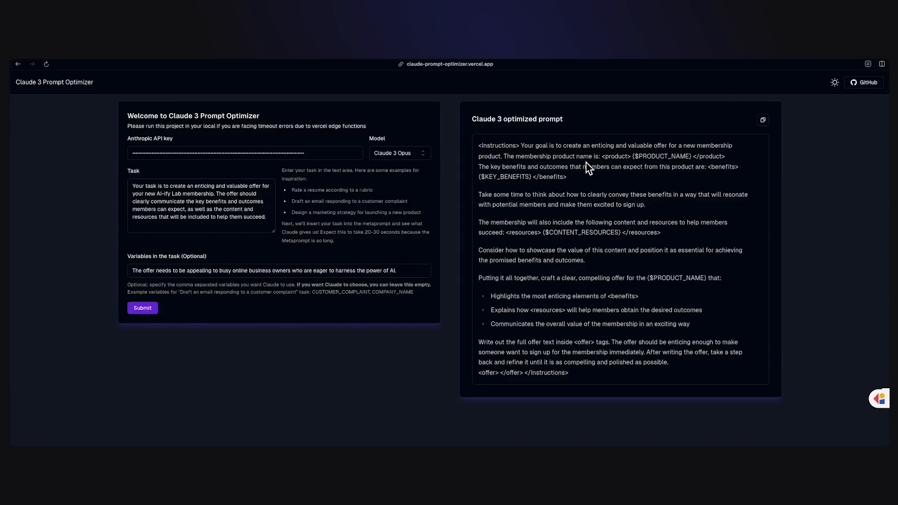
{"action": "mouse_move", "coordinate": [705, 170]}
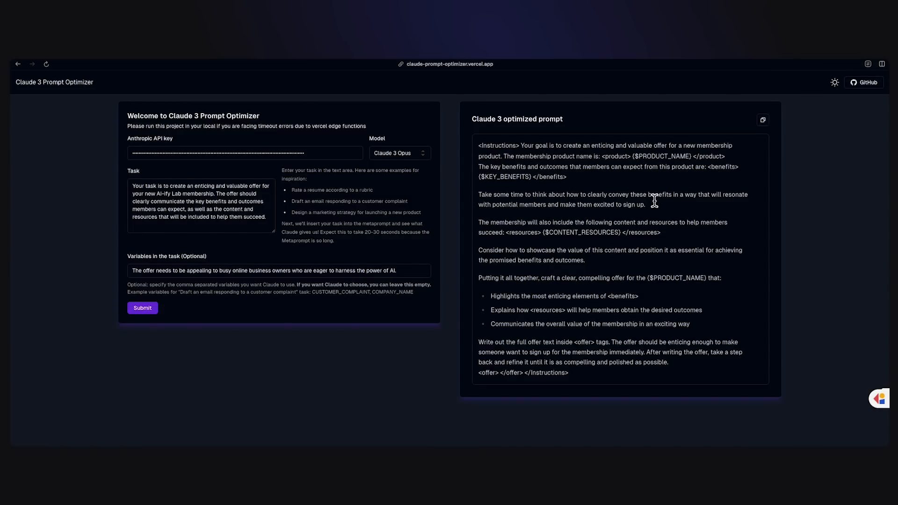
{"action": "mouse_move", "coordinate": [584, 290]}
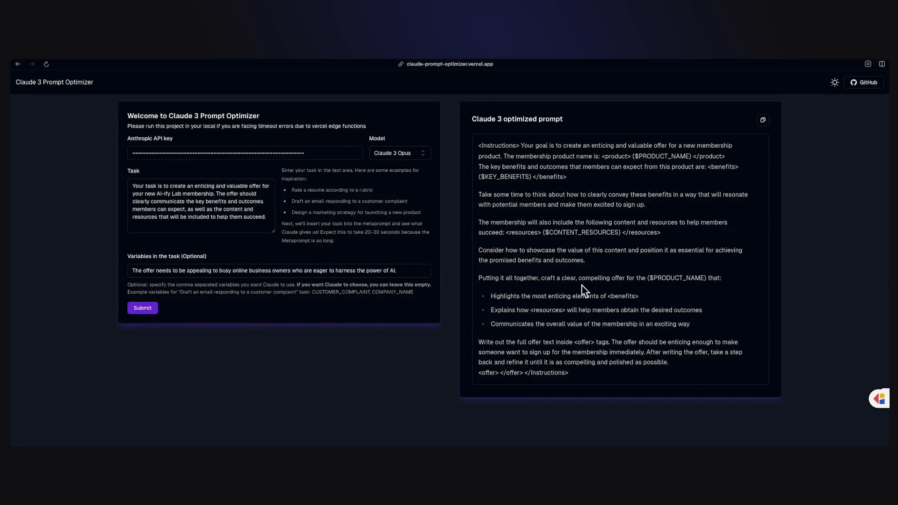
{"action": "mouse_move", "coordinate": [589, 337]}
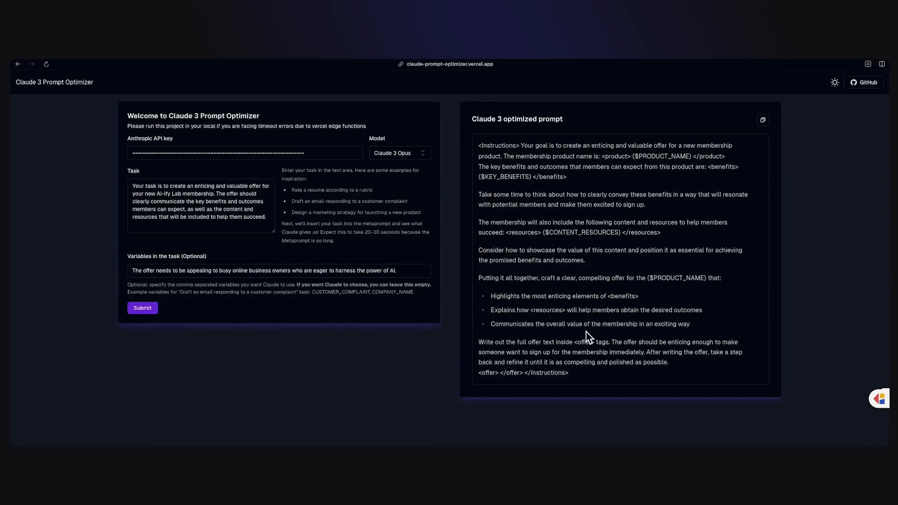
{"action": "mouse_move", "coordinate": [597, 312]}
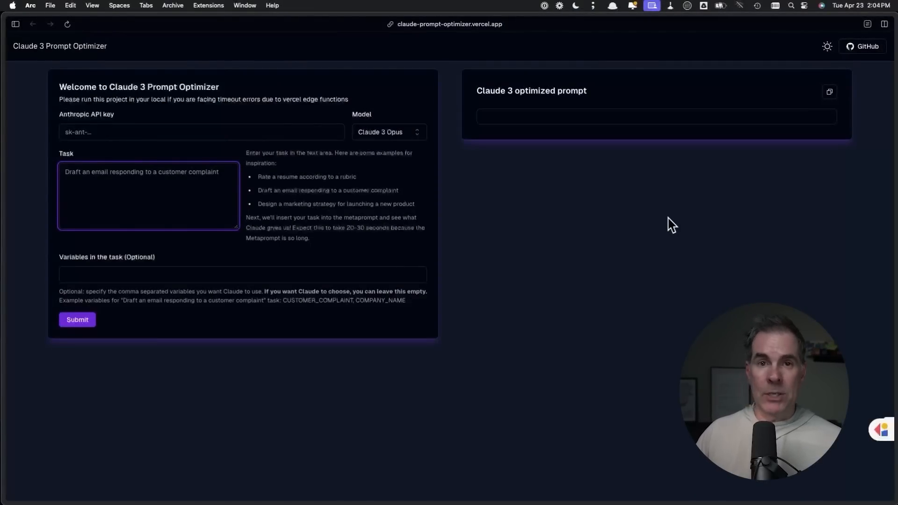
{"action": "mouse_move", "coordinate": [829, 92]}
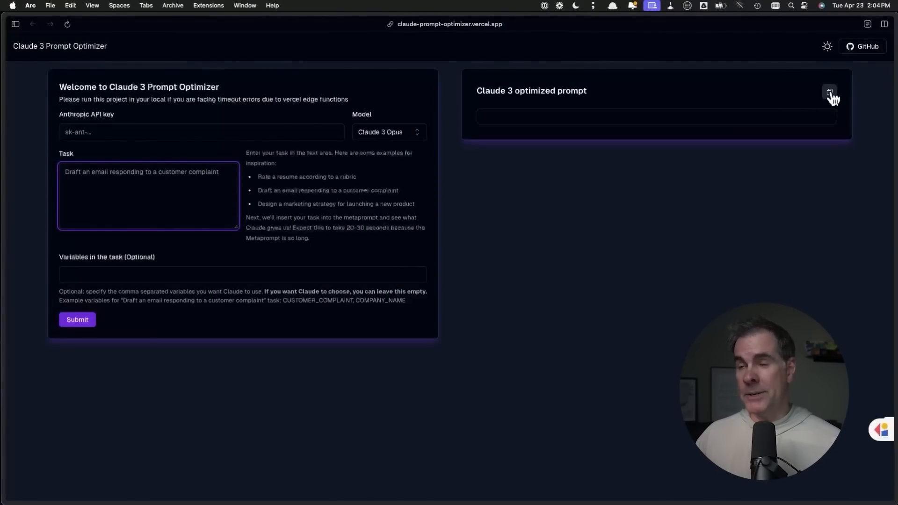